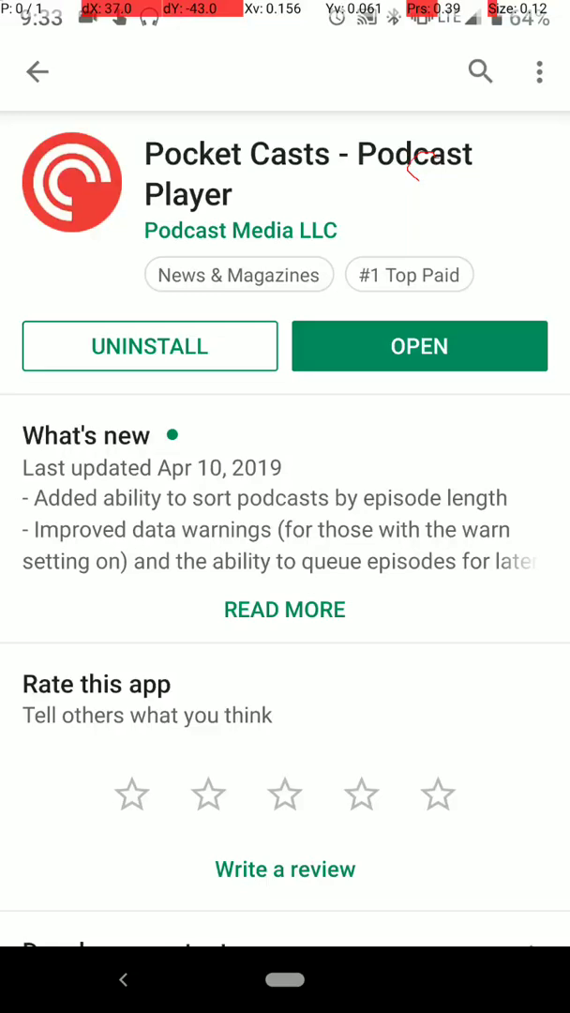
Step: Launch Pocket Casts from its Google Play Store listing
{"action": "left_click", "coordinate": [421, 346]}
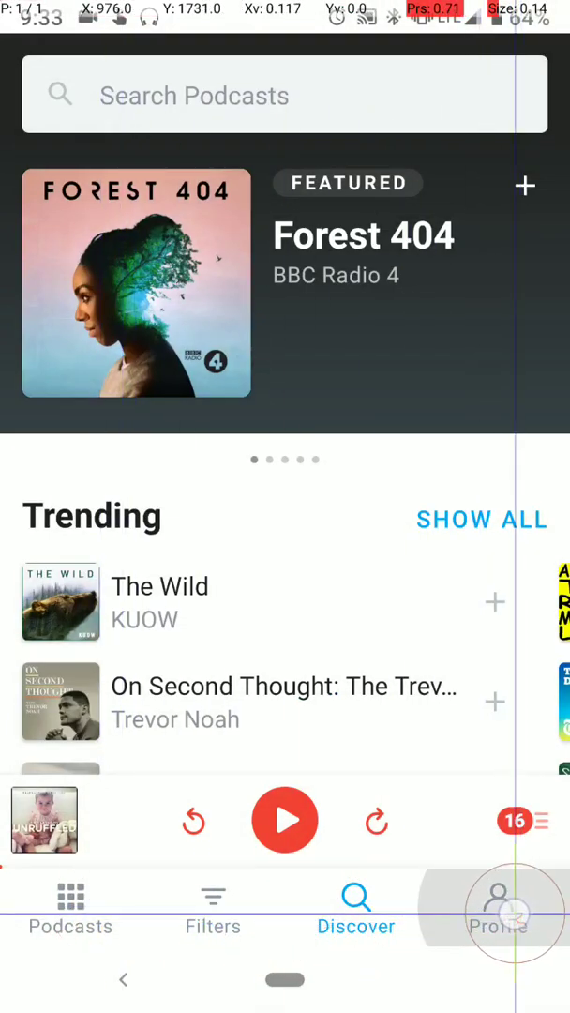
Step: Reach the General settings from the Profile page's settings gear
{"action": "left_click", "coordinate": [495, 901]}
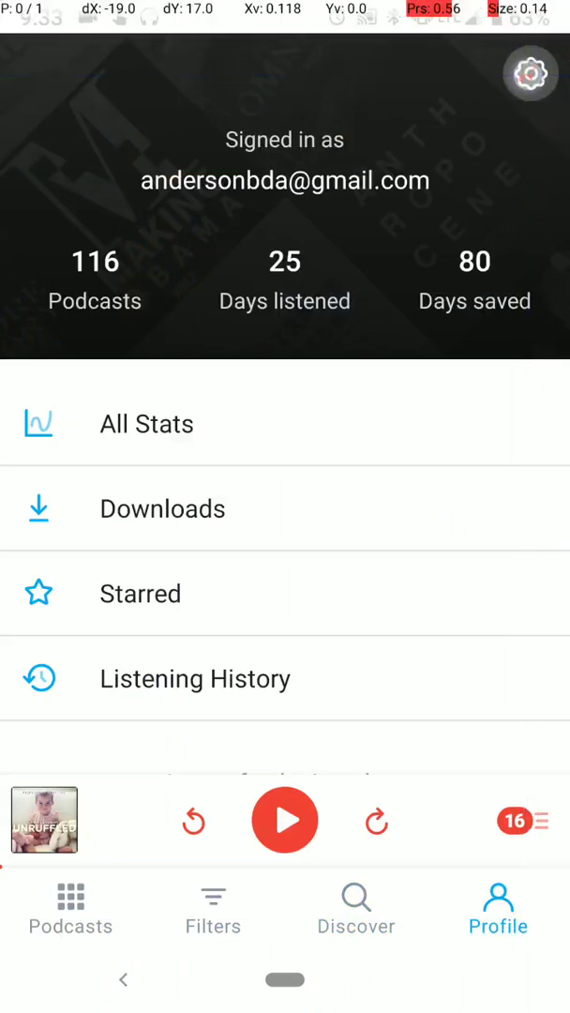
{"action": "left_click", "coordinate": [533, 75]}
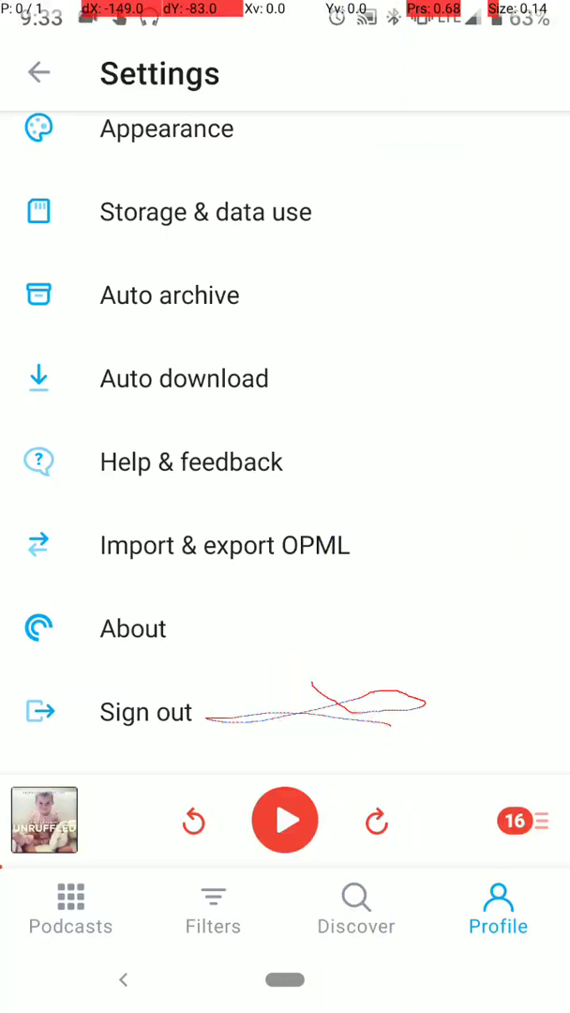
{"action": "scroll", "scroll_direction": "down", "scroll_amount": 3}
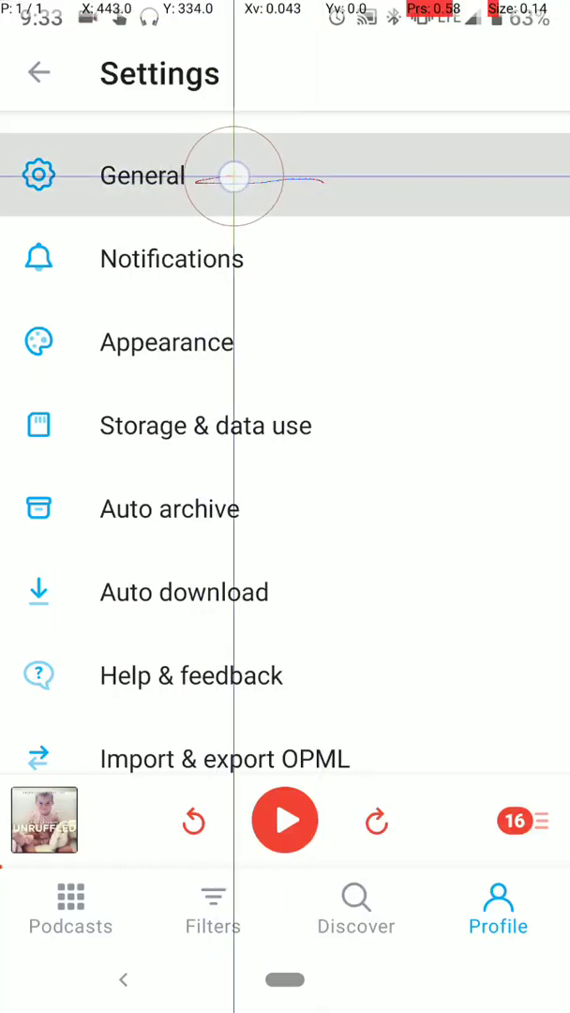
{"action": "left_click", "coordinate": [143, 175]}
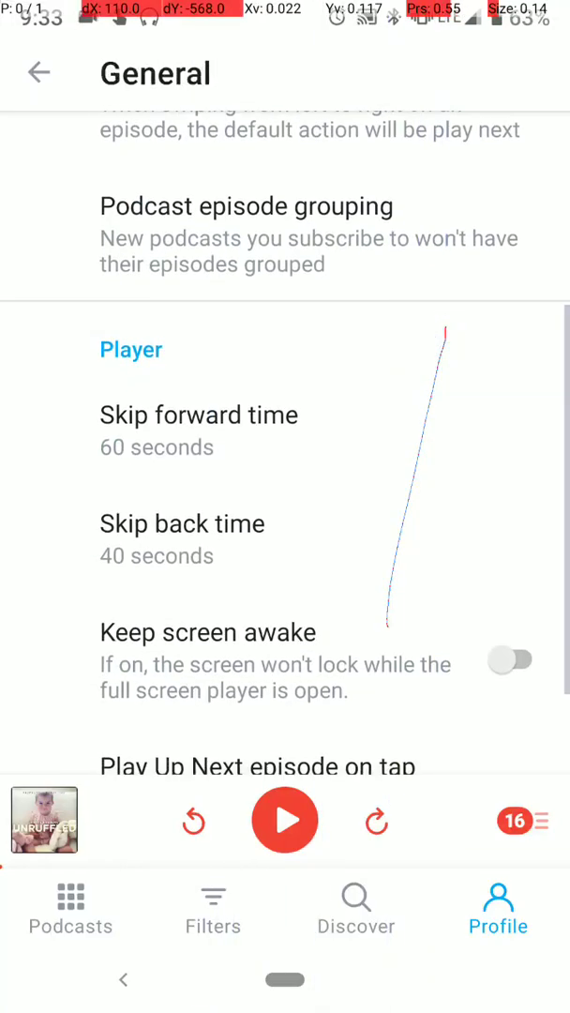
Step: Review the Skip back time dialog, leaving it at 40 seconds, and scroll through the Player section
{"action": "scroll", "scroll_direction": "down", "scroll_amount": 3}
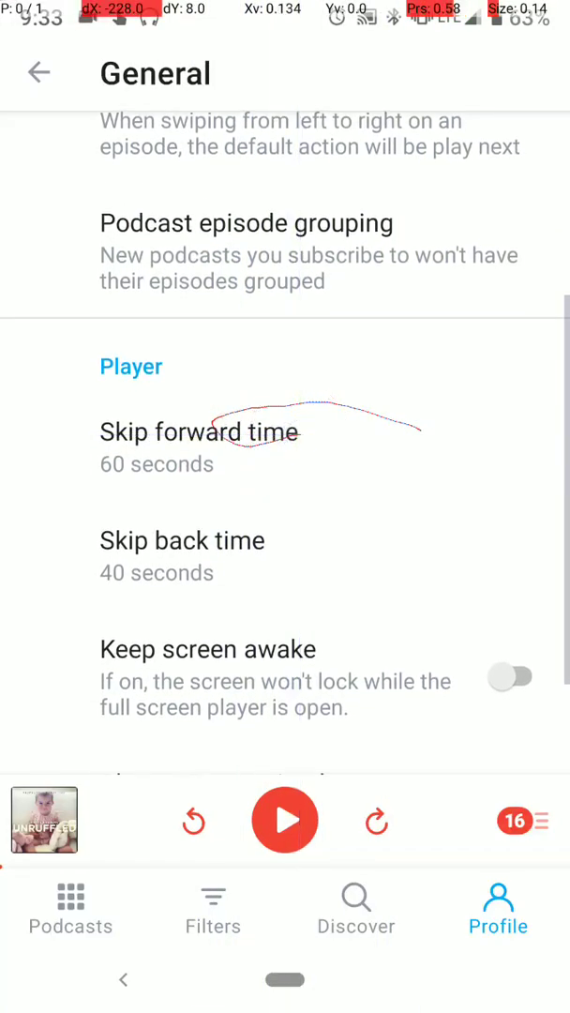
{"action": "left_click", "coordinate": [182, 540]}
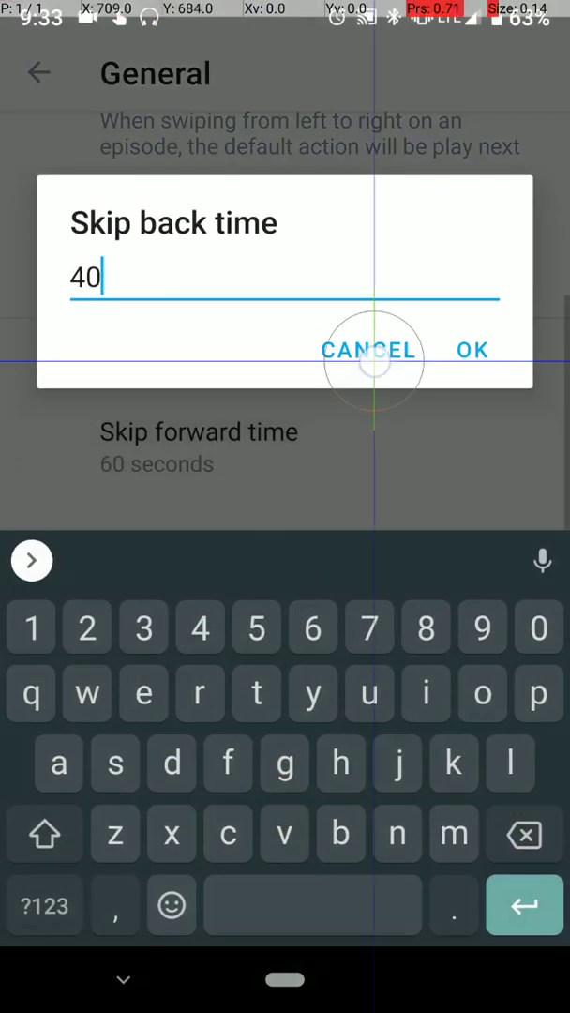
{"action": "left_click", "coordinate": [473, 349]}
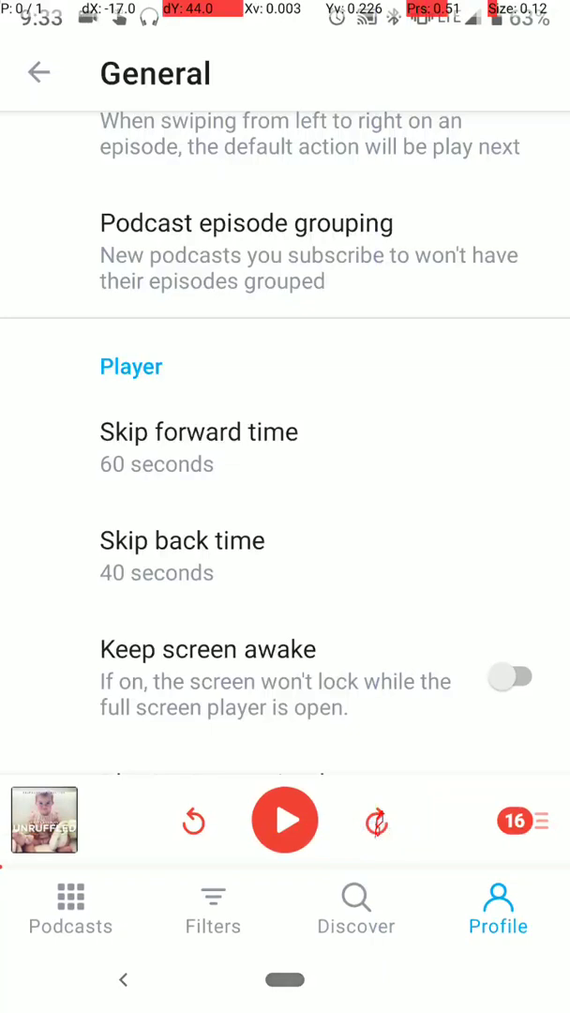
{"action": "left_click", "coordinate": [377, 822]}
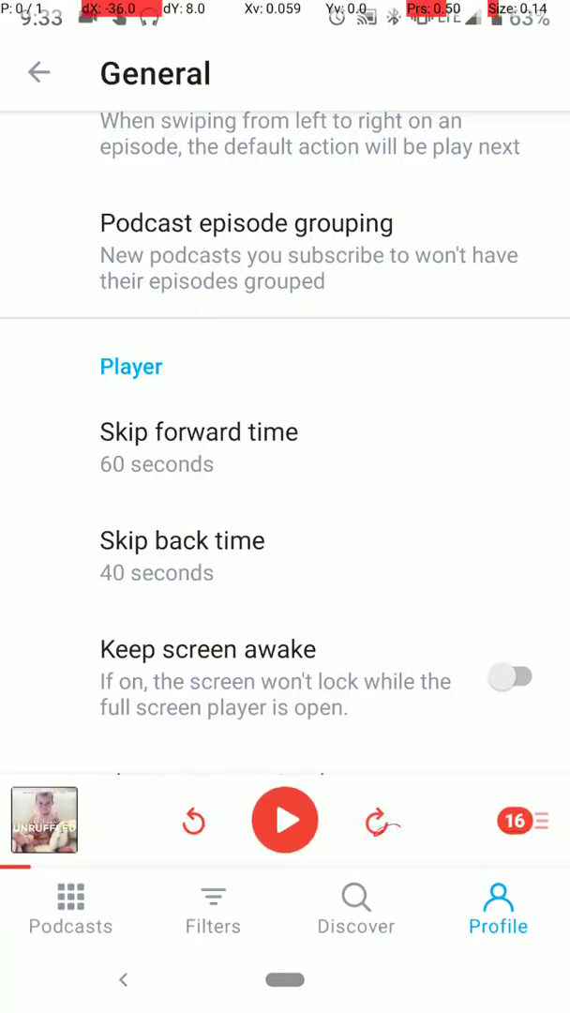
{"action": "scroll", "scroll_direction": "down", "scroll_amount": 3}
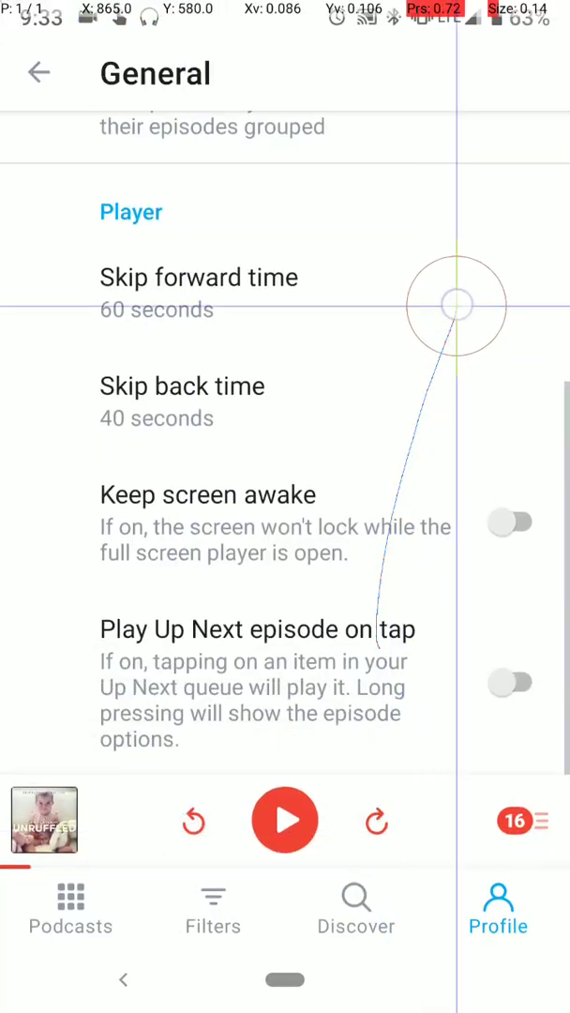
{"action": "scroll", "scroll_direction": "down", "scroll_amount": 3}
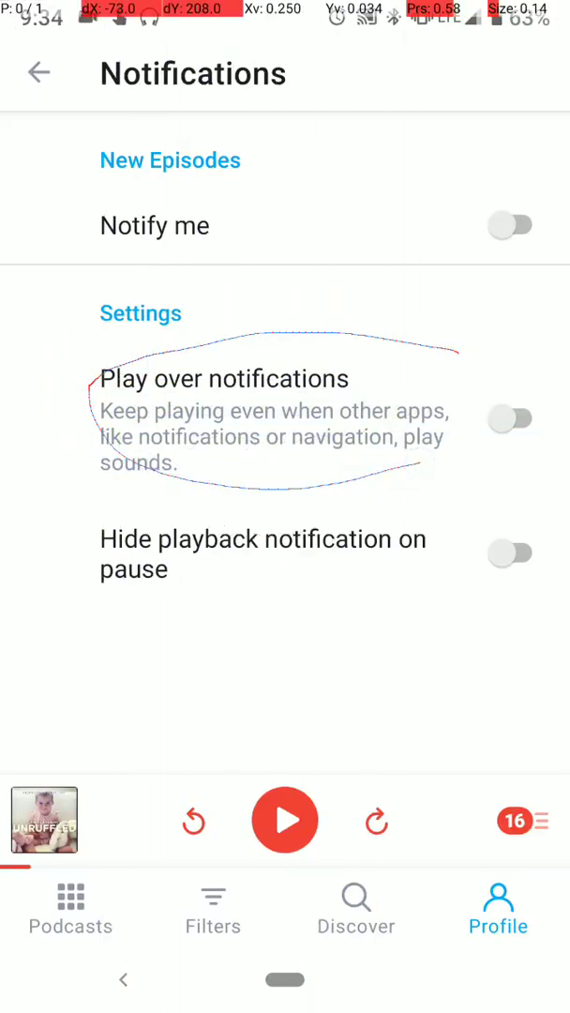
Step: Return from Notifications to the main Settings list without changes
{"action": "left_click", "coordinate": [39, 73]}
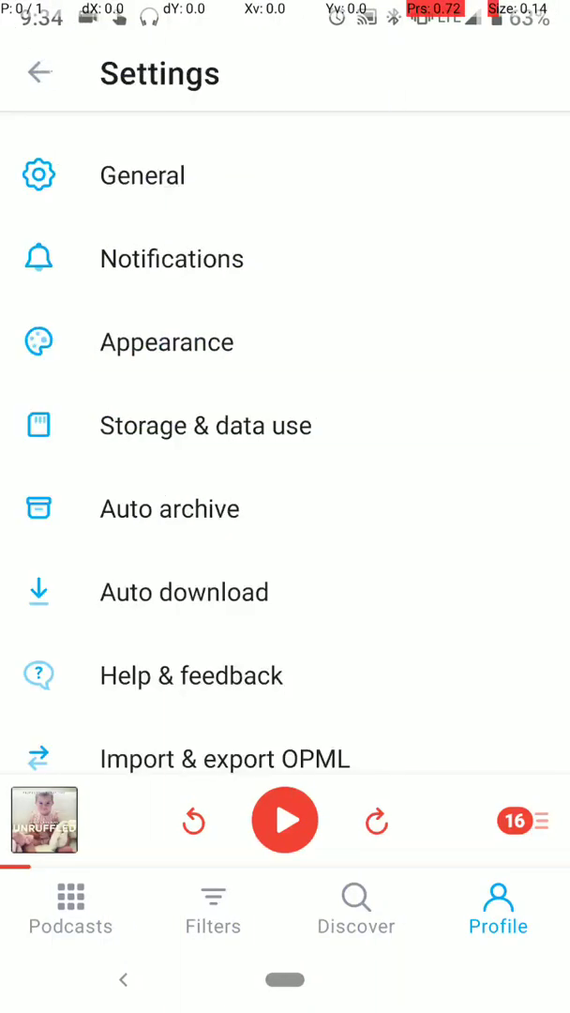
{"action": "left_click", "coordinate": [166, 342]}
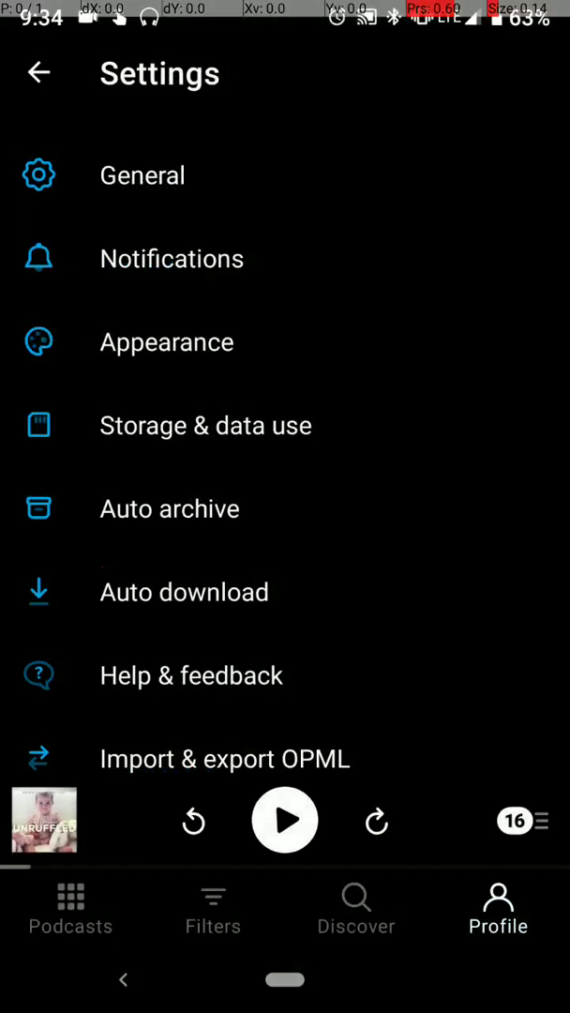
{"action": "left_click", "coordinate": [165, 342]}
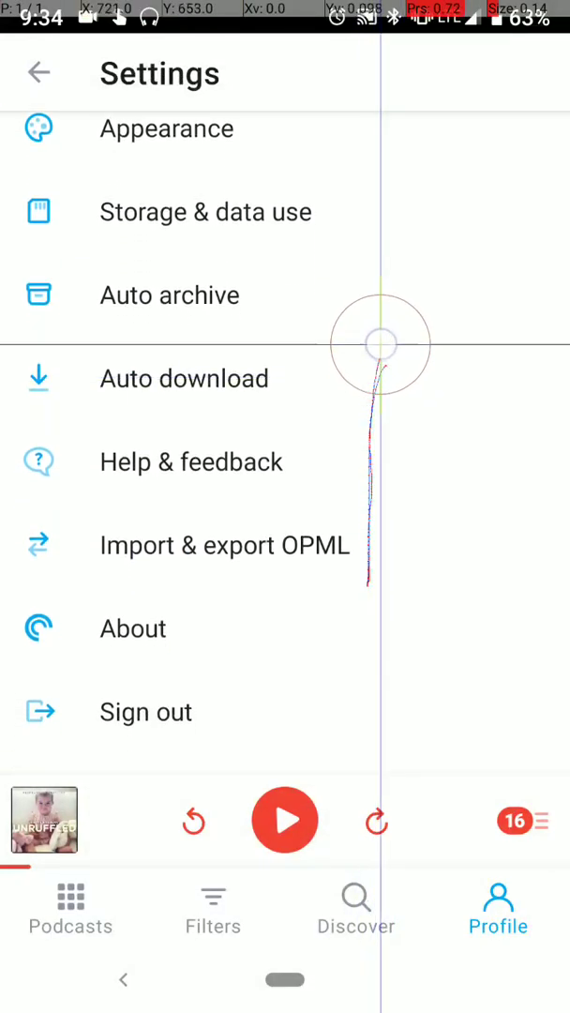
{"action": "scroll", "scroll_direction": "down", "scroll_amount": 3}
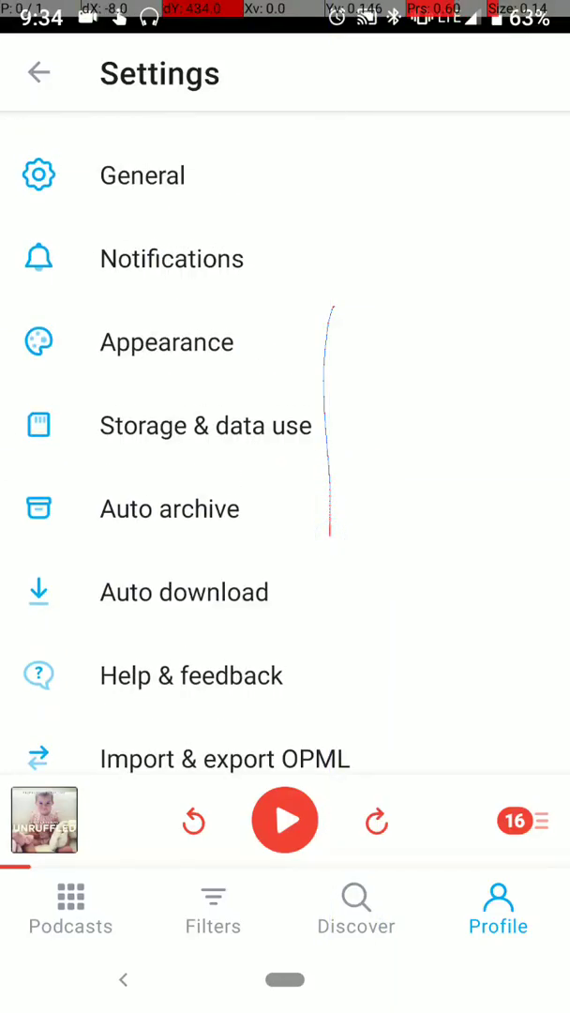
Step: Subscribe to The Daily from the Popular in United States chart on Discover
{"action": "left_click", "coordinate": [356, 901]}
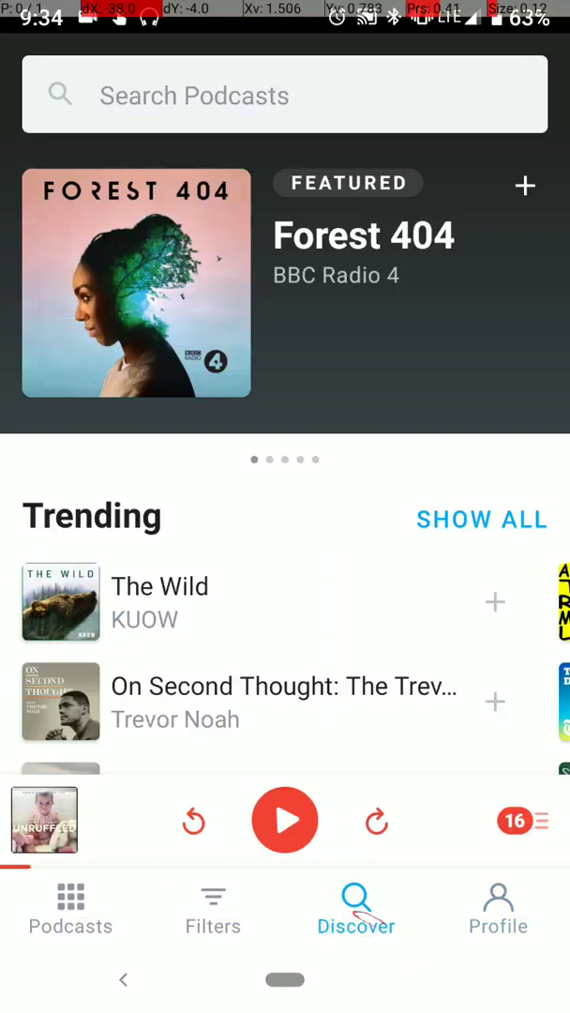
{"action": "left_click", "coordinate": [188, 94]}
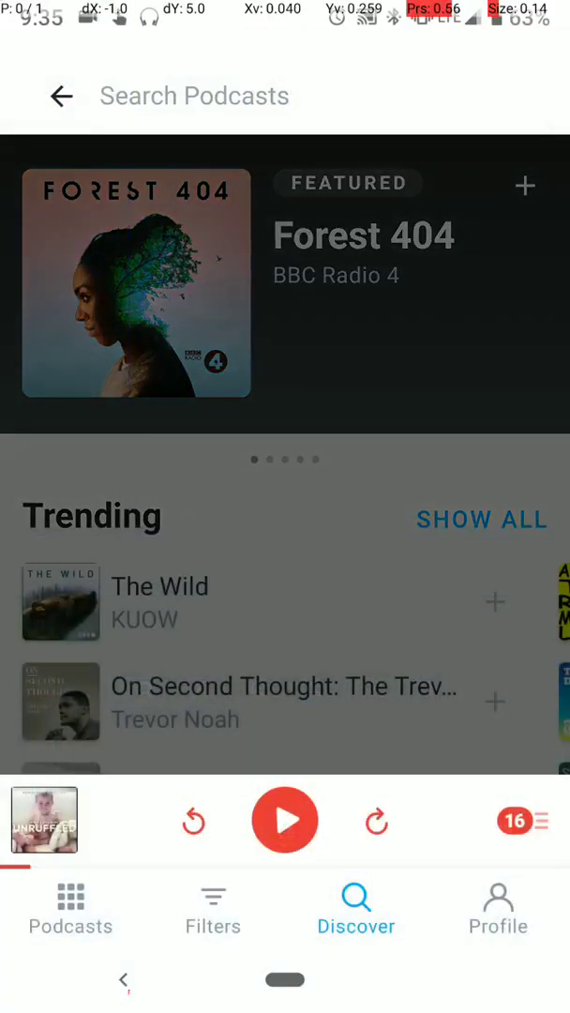
{"action": "scroll", "scroll_direction": "down", "scroll_amount": 3}
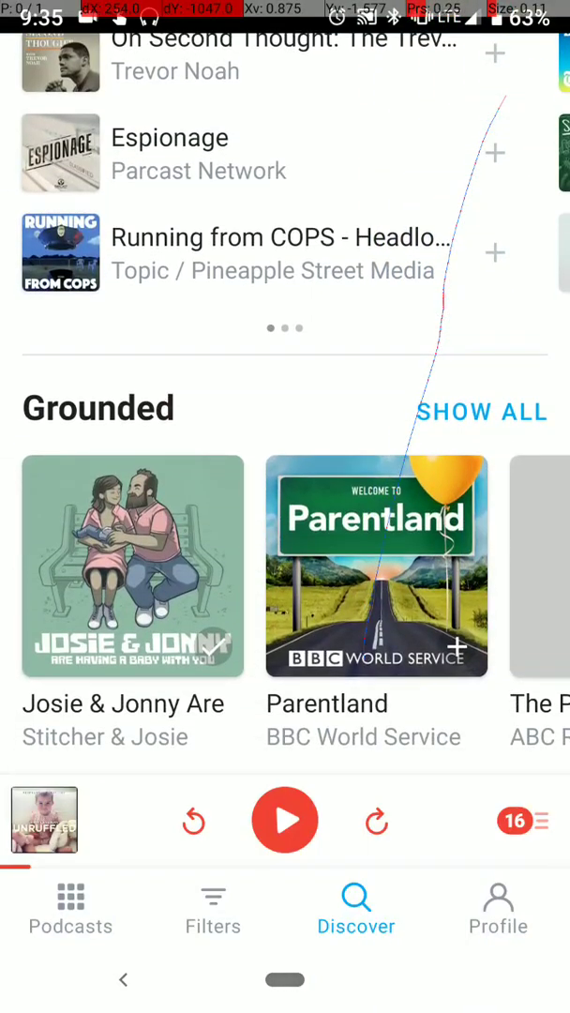
{"action": "scroll", "scroll_direction": "down", "scroll_amount": 3}
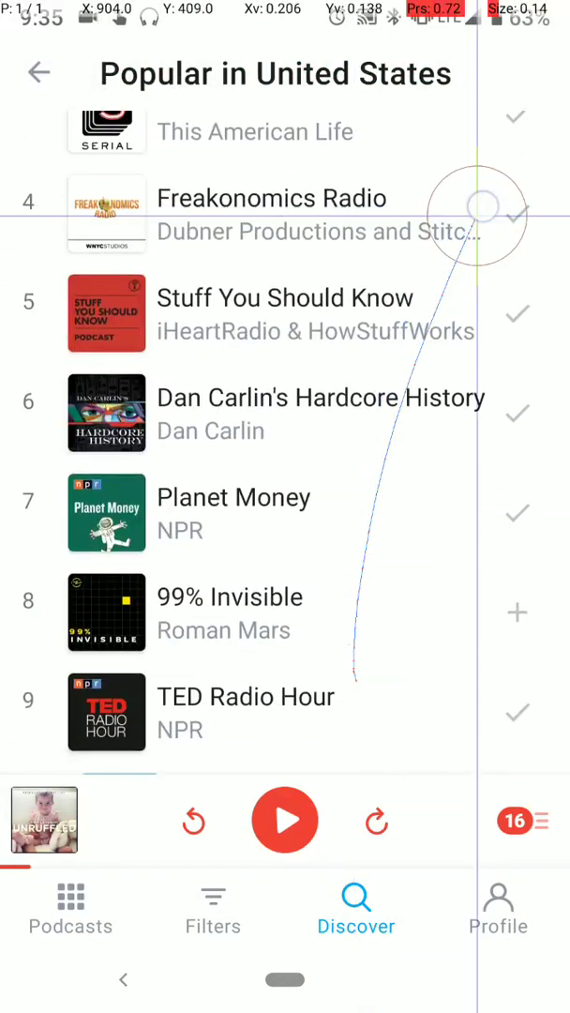
{"action": "scroll", "scroll_direction": "down", "scroll_amount": 3}
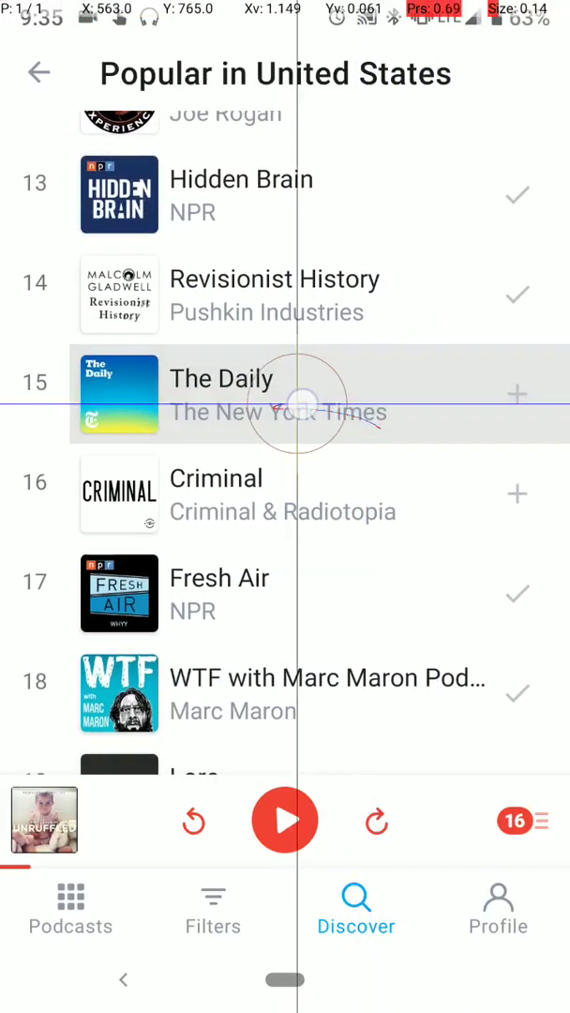
{"action": "left_click", "coordinate": [516, 392]}
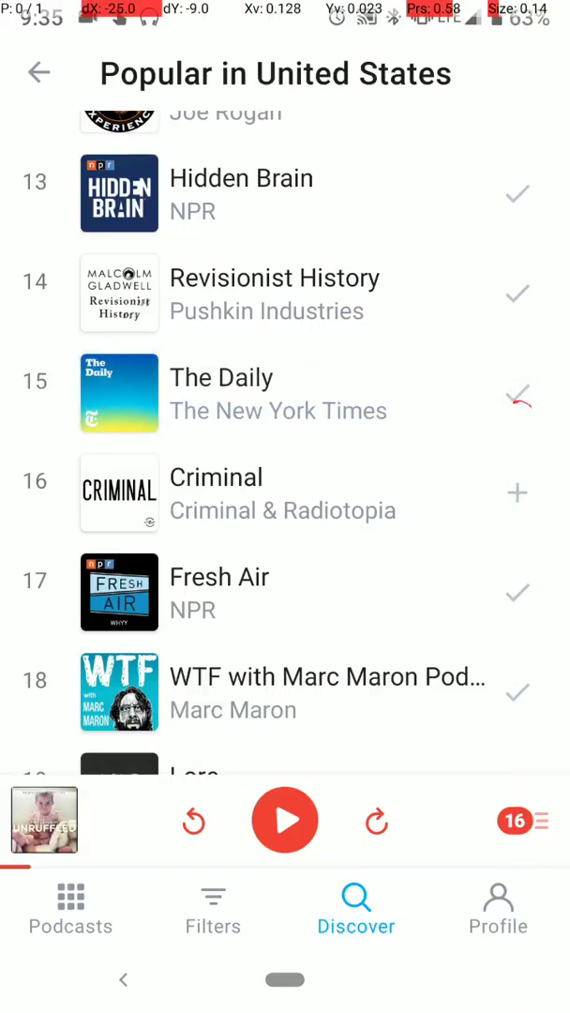
{"action": "scroll", "scroll_direction": "down", "scroll_amount": 3}
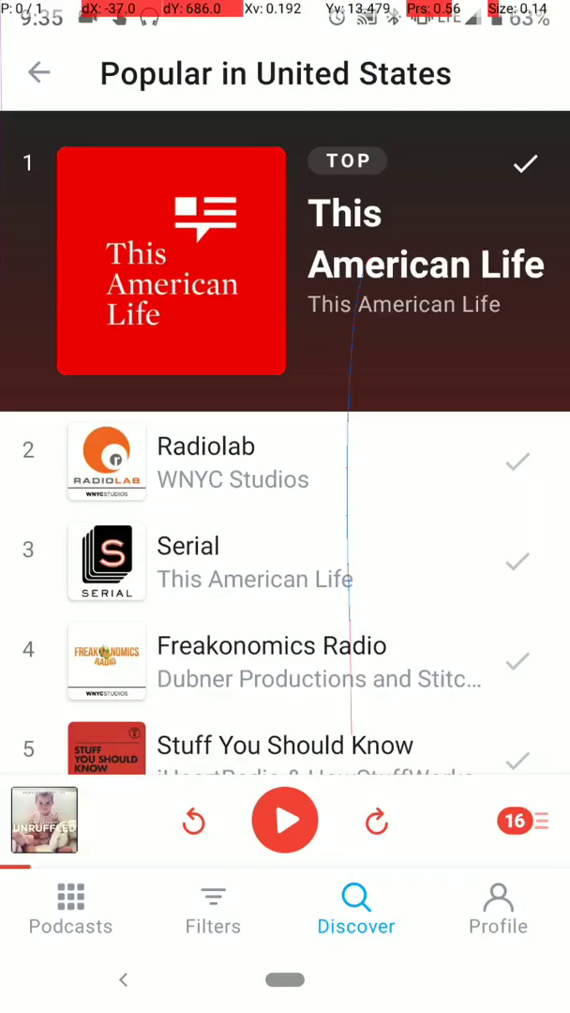
Step: Search Discover for 'the daily' and subscribe to The Ben Shapiro Show
{"action": "left_click", "coordinate": [39, 73]}
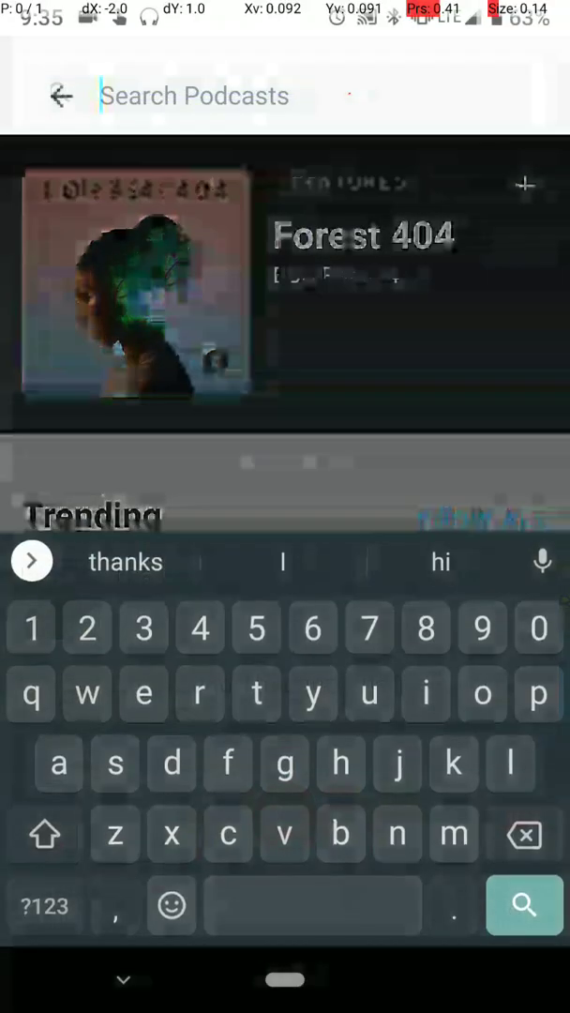
{"action": "type", "text": "thd"}
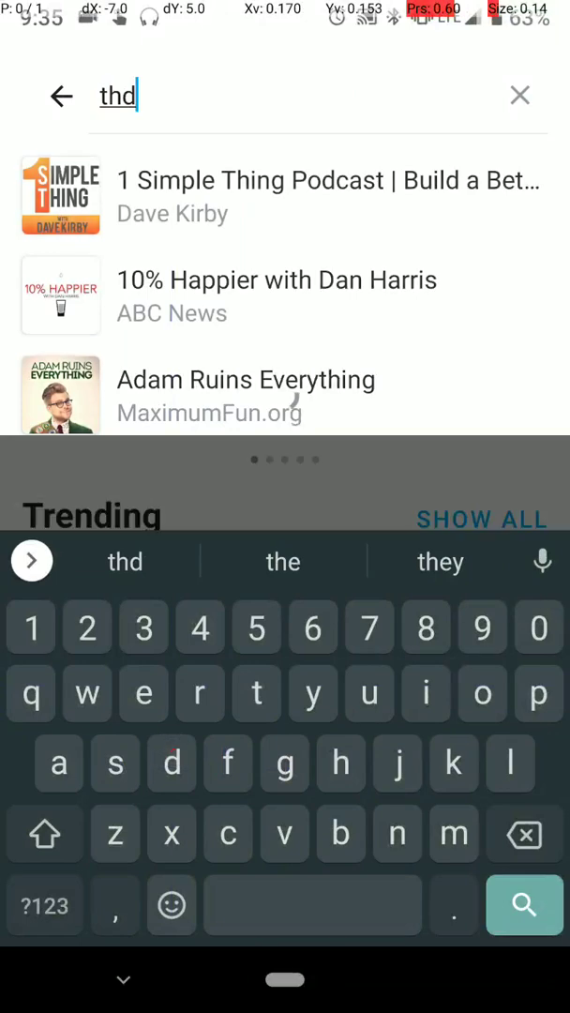
{"action": "left_click", "coordinate": [525, 833]}
{"action": "type", "text": "e"}
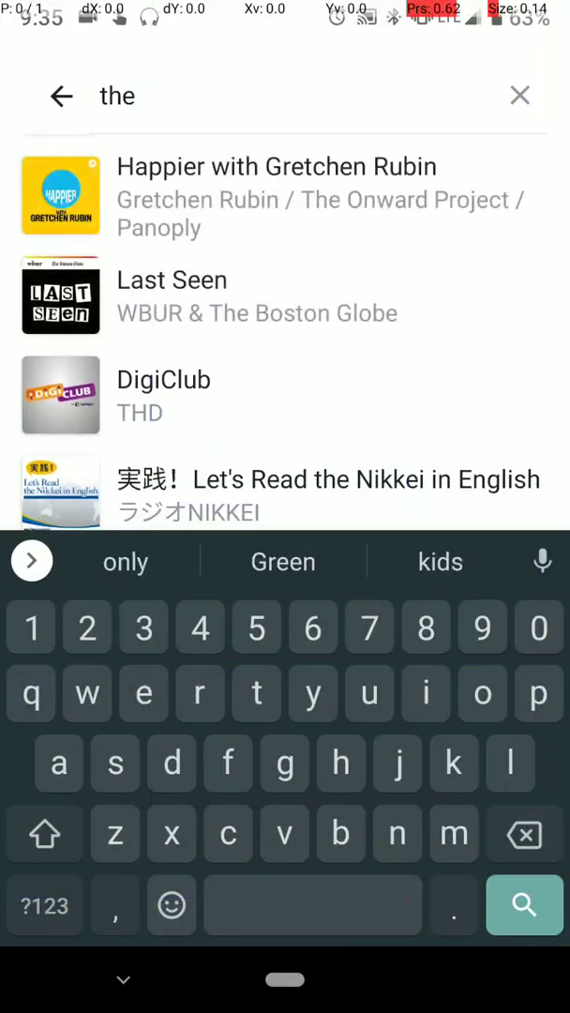
{"action": "type", "text": "dail"}
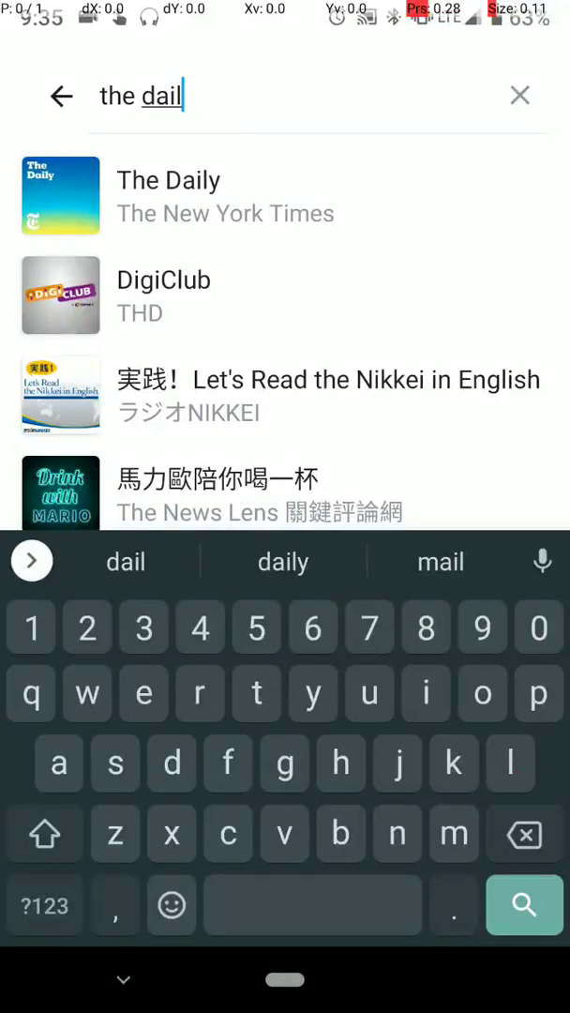
{"action": "left_click", "coordinate": [169, 195]}
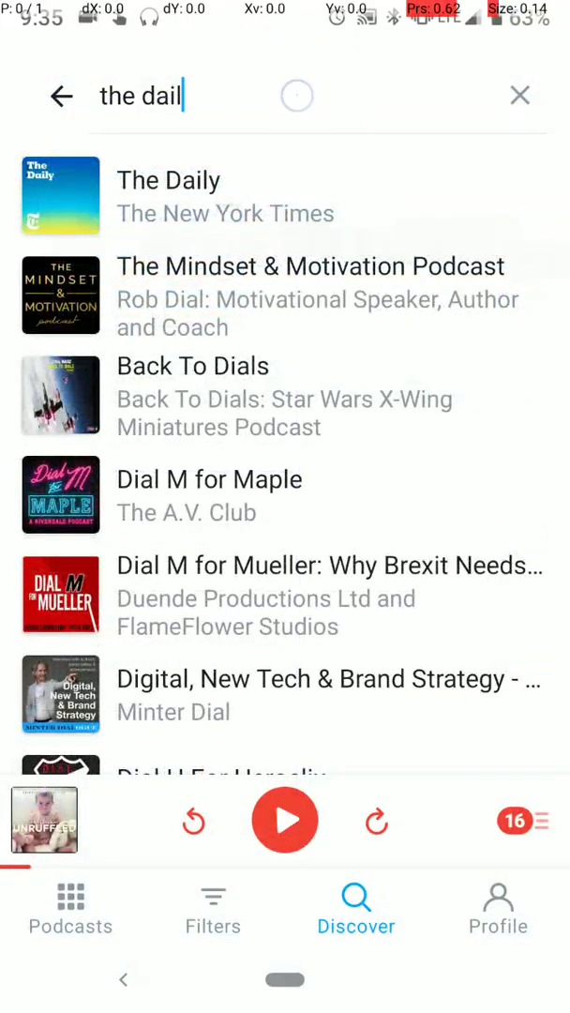
{"action": "type", "text": "y"}
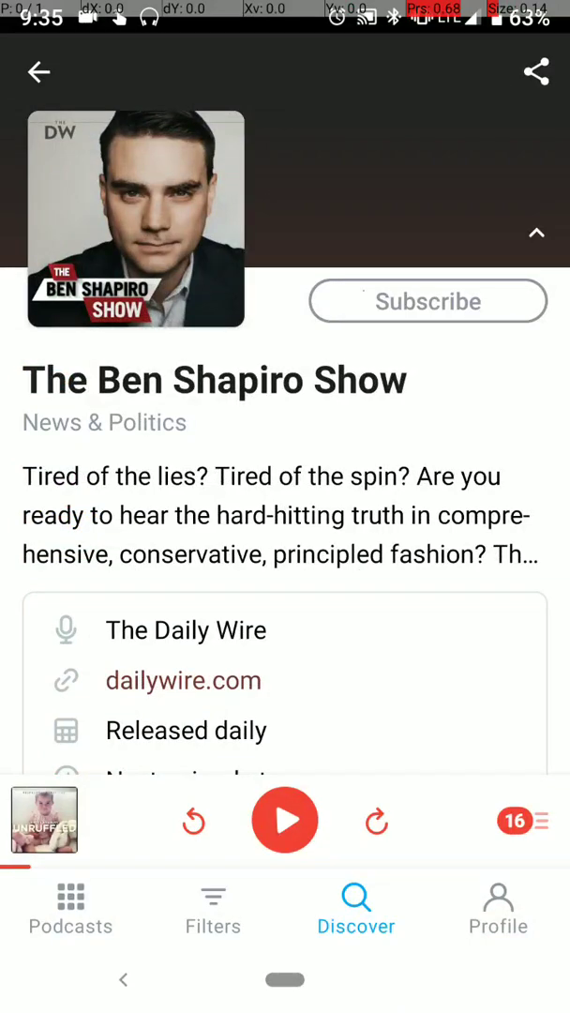
{"action": "left_click", "coordinate": [428, 300]}
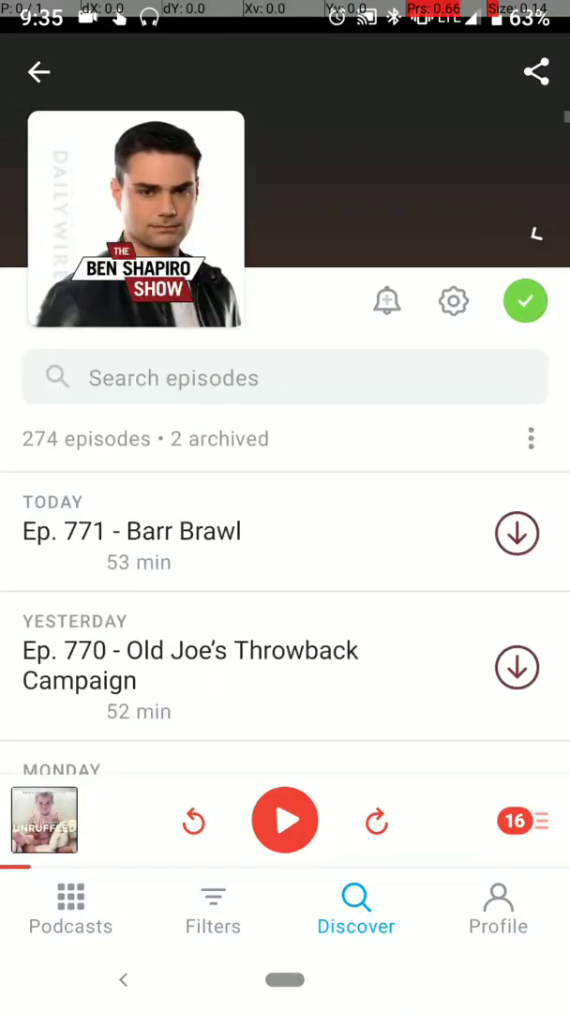
Step: Search for 'the daily' and 'gist' to reach the NPR podcast's episode list
{"action": "type", "text": "the daily"}
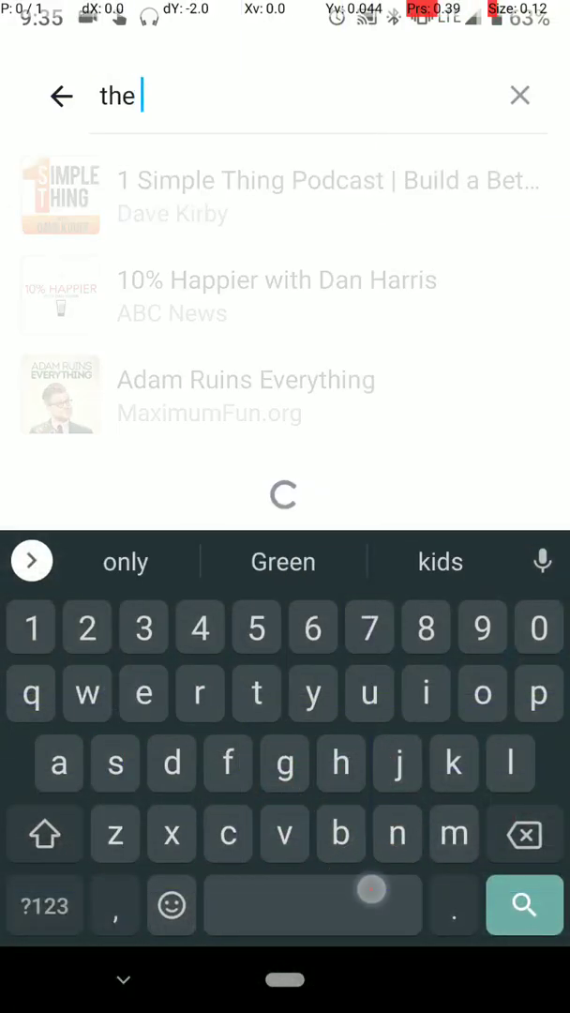
{"action": "type", "text": "gist"}
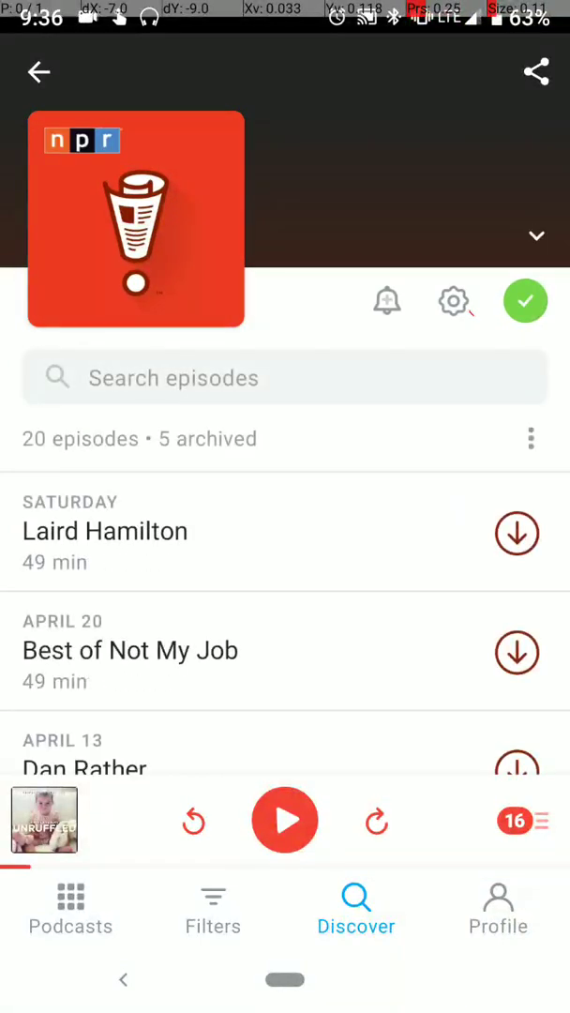
Step: Create a new teal filter named Download with a chosen icon
{"action": "left_click", "coordinate": [213, 897]}
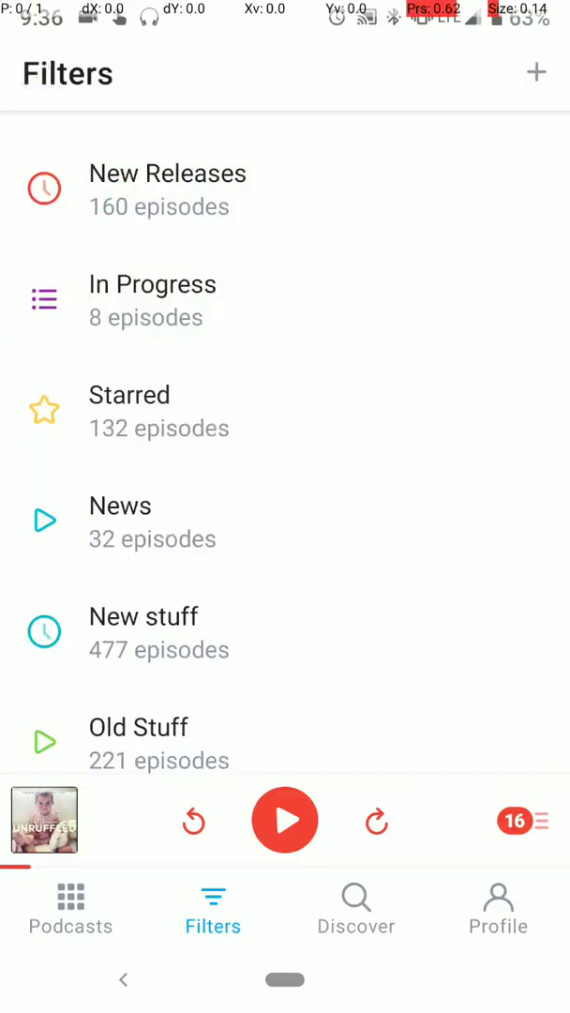
{"action": "left_click", "coordinate": [533, 67]}
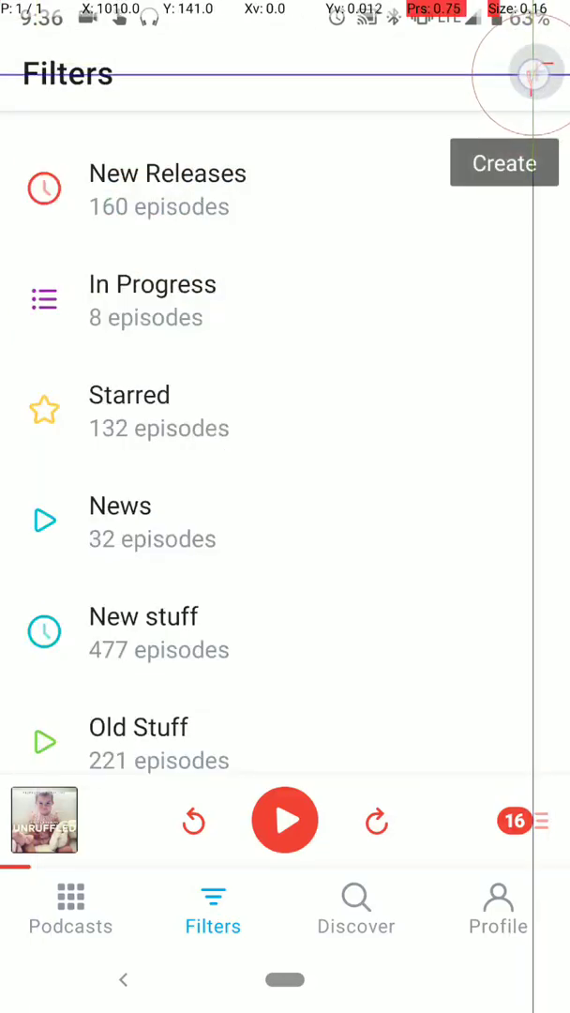
{"action": "left_click", "coordinate": [503, 161]}
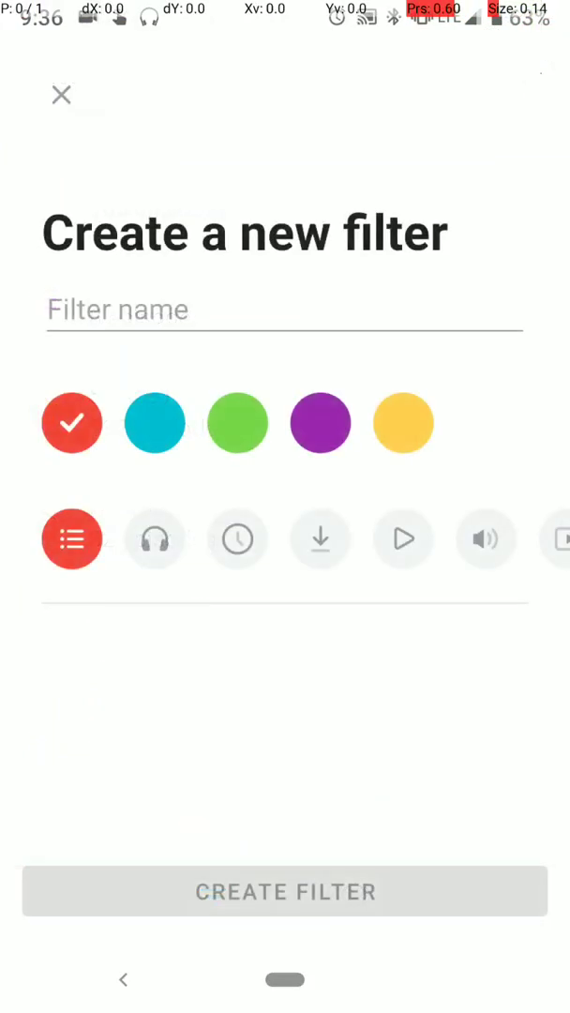
{"action": "type", "text": "Downloa"}
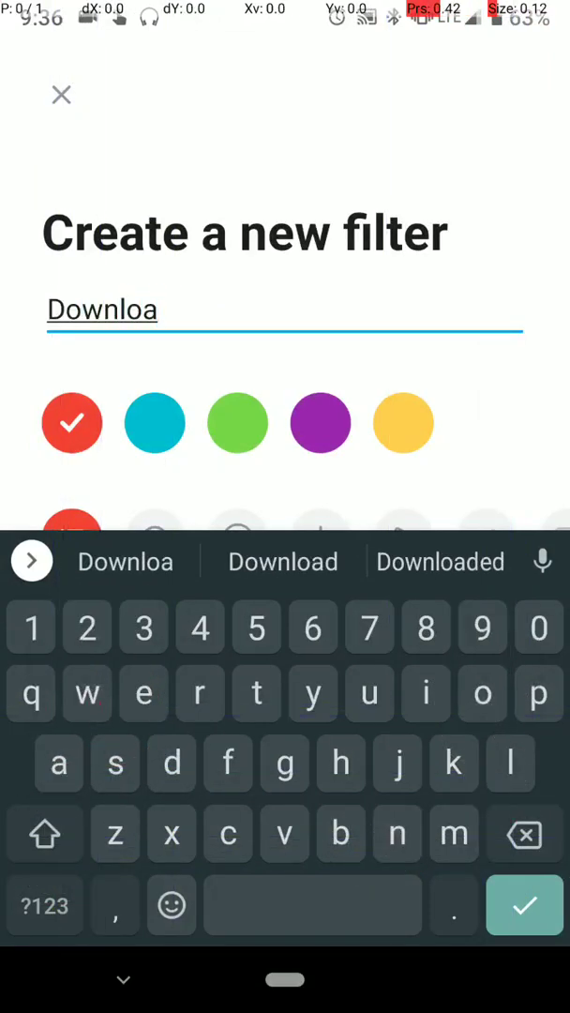
{"action": "left_click", "coordinate": [154, 424]}
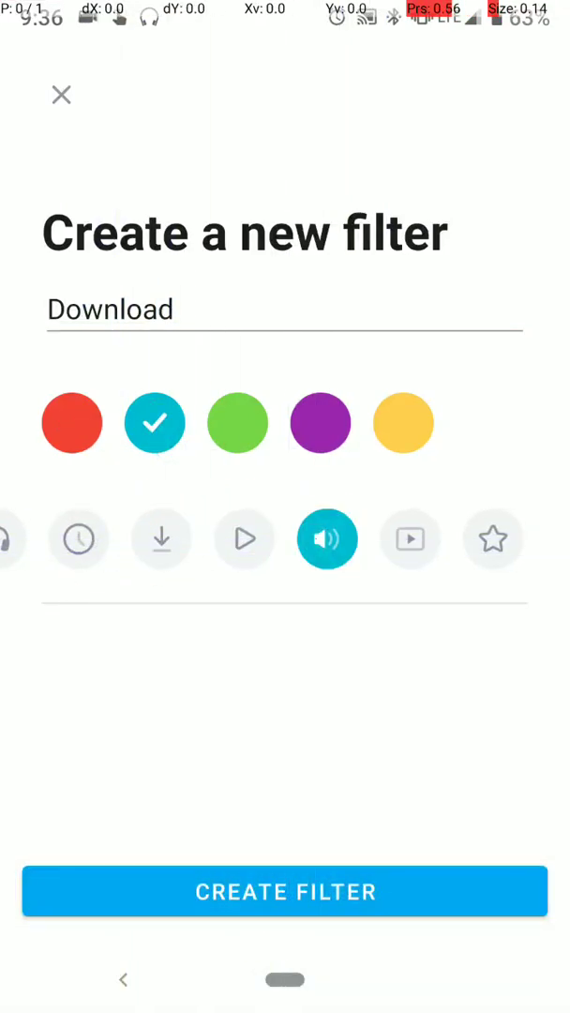
{"action": "left_click", "coordinate": [285, 891]}
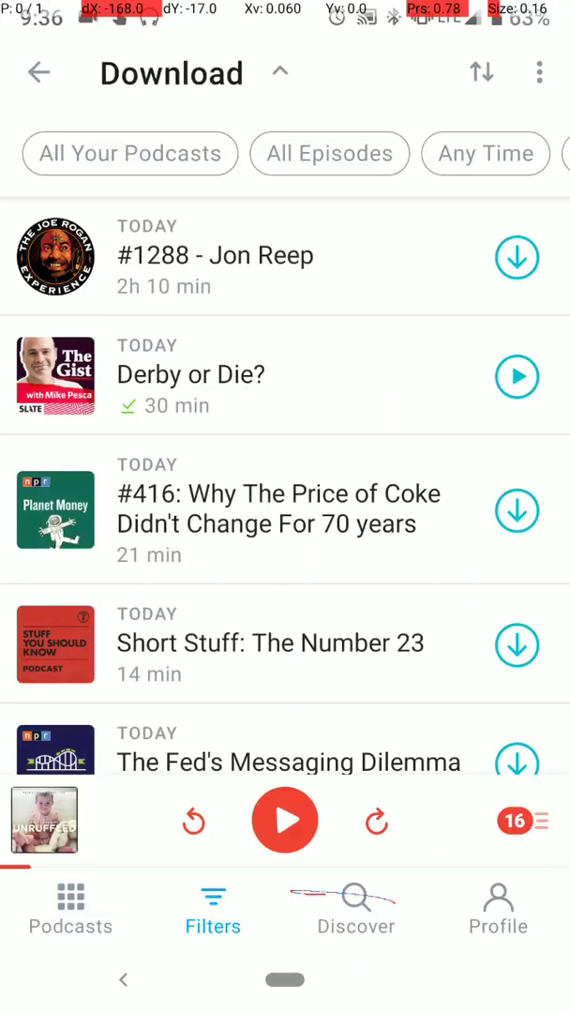
Step: Exclude played episodes so the filter keeps unplayed and in-progress ones
{"action": "left_click", "coordinate": [130, 154]}
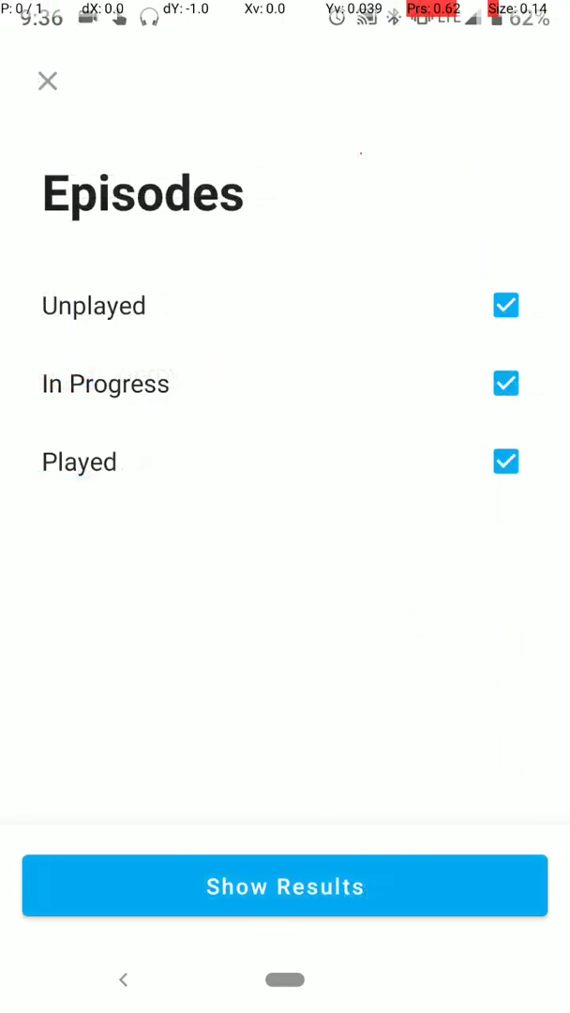
{"action": "left_click", "coordinate": [503, 461]}
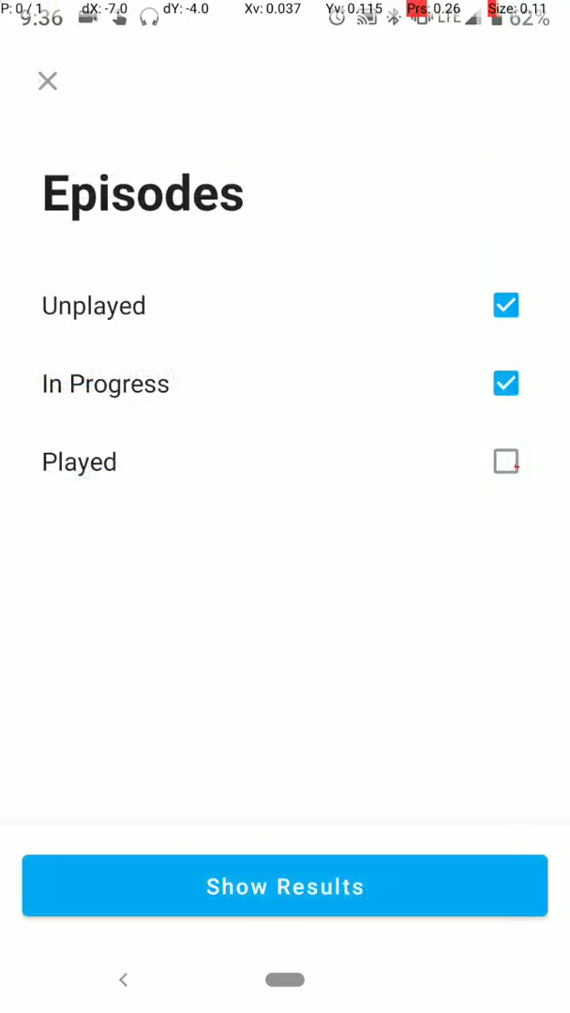
{"action": "left_click", "coordinate": [285, 886]}
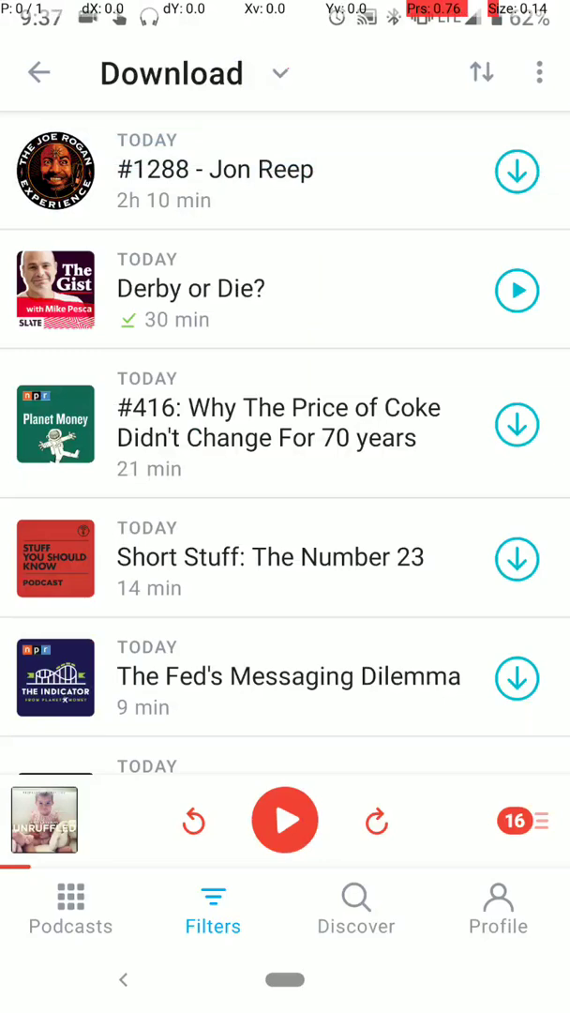
{"action": "scroll", "scroll_direction": "down", "scroll_amount": 3}
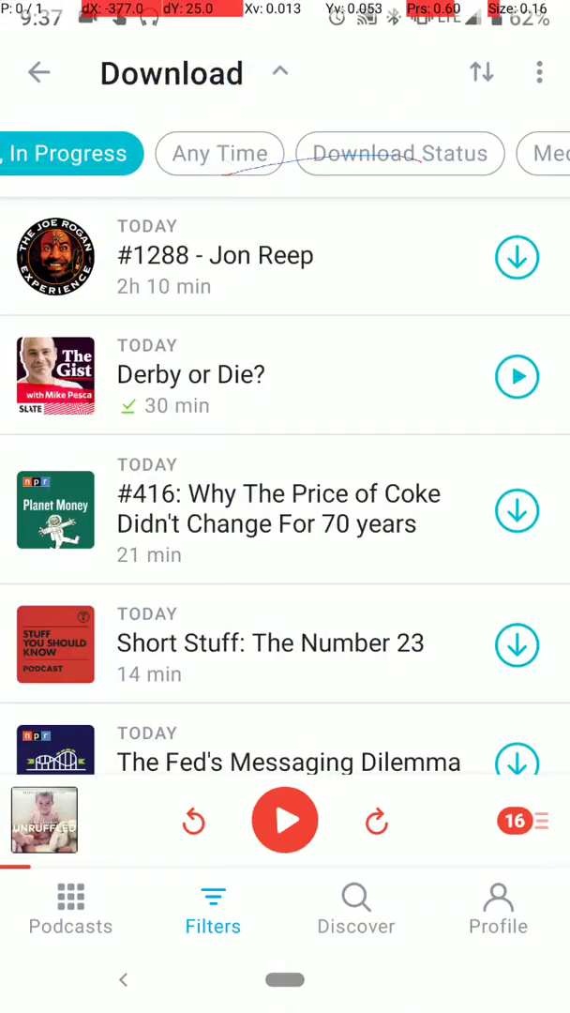
{"action": "left_click", "coordinate": [220, 154]}
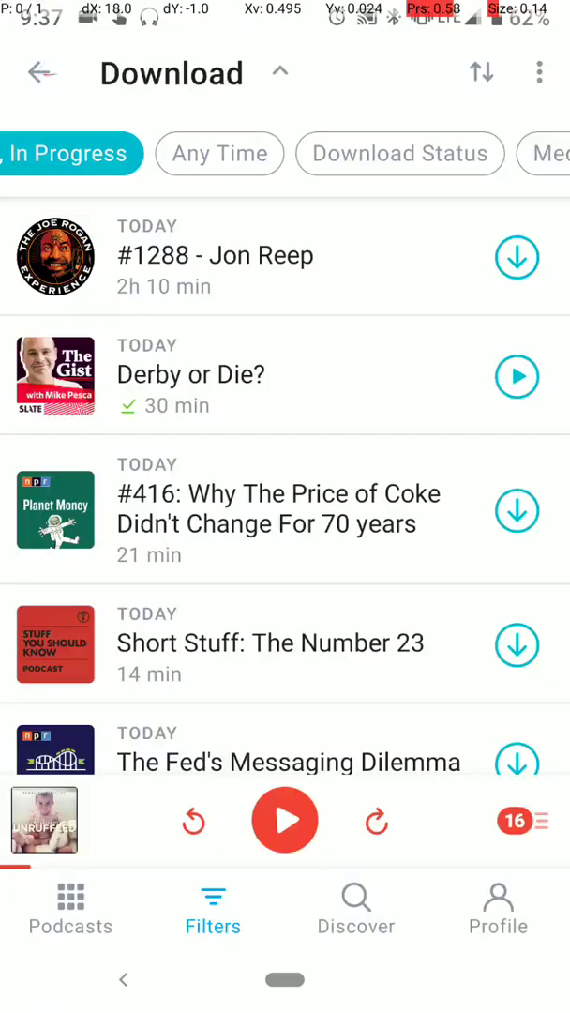
Step: Set the filter's Download Status to Downloaded episodes only
{"action": "left_click", "coordinate": [400, 154]}
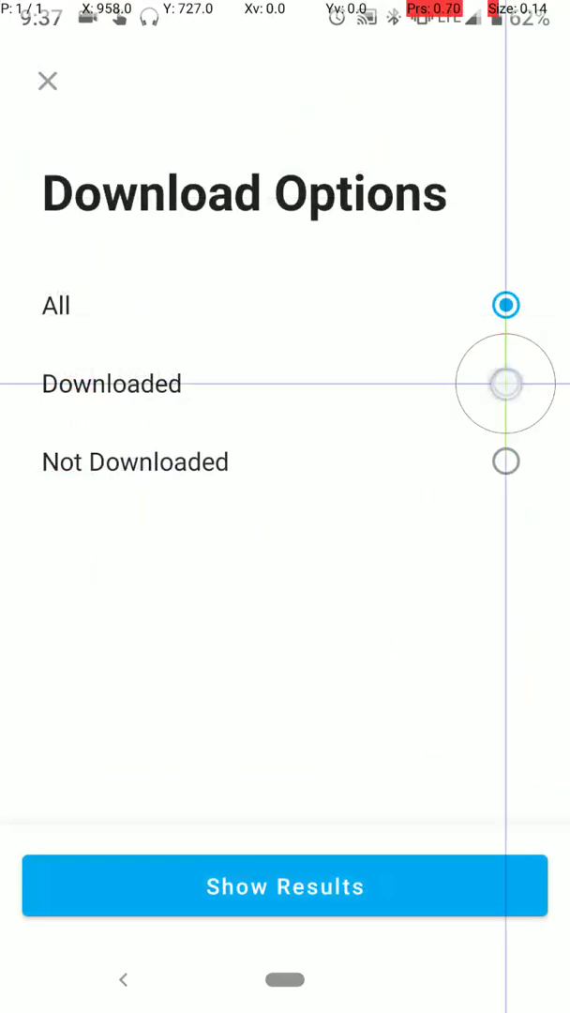
{"action": "left_click", "coordinate": [286, 886]}
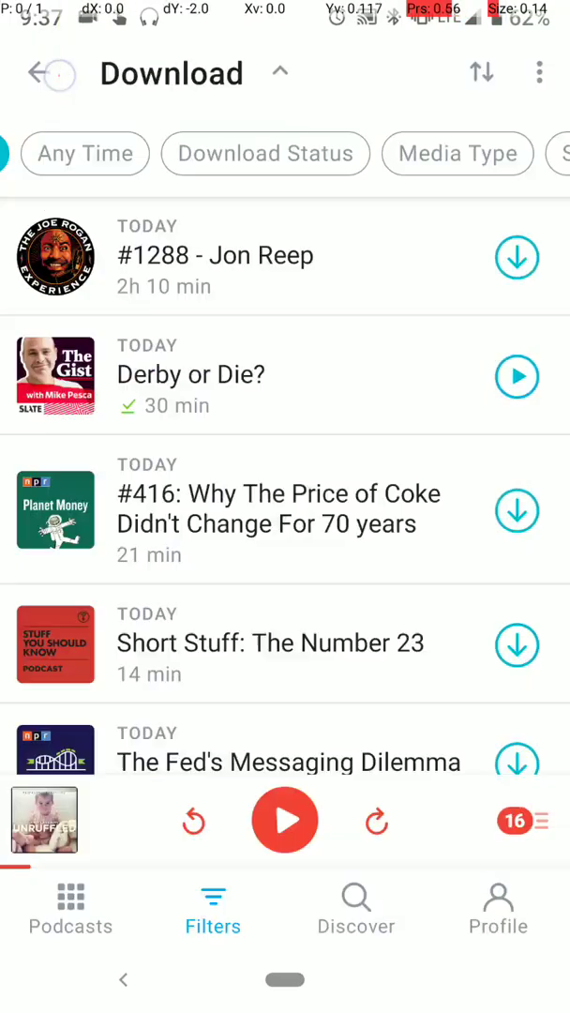
{"action": "left_click", "coordinate": [267, 154]}
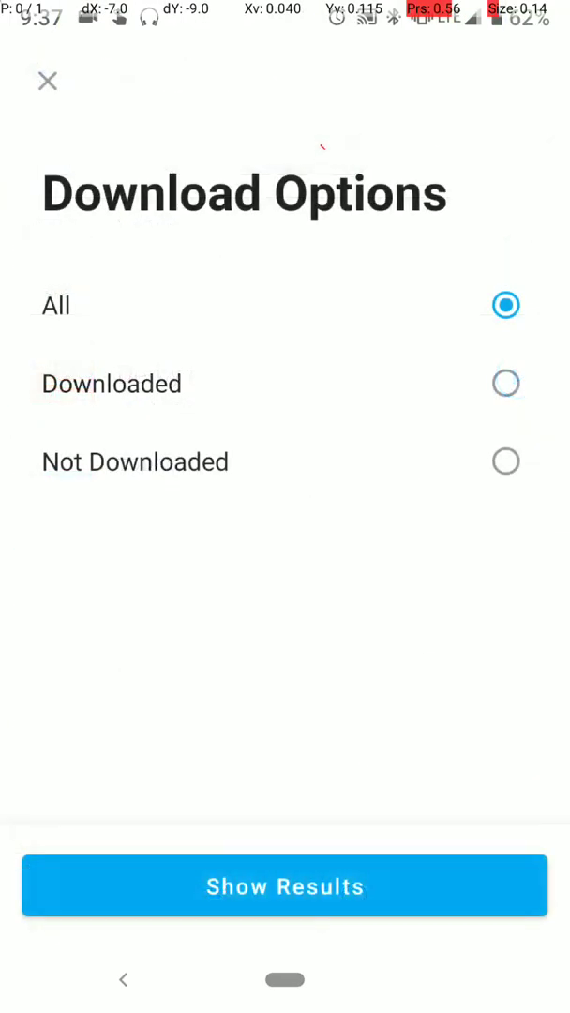
{"action": "left_click", "coordinate": [505, 382]}
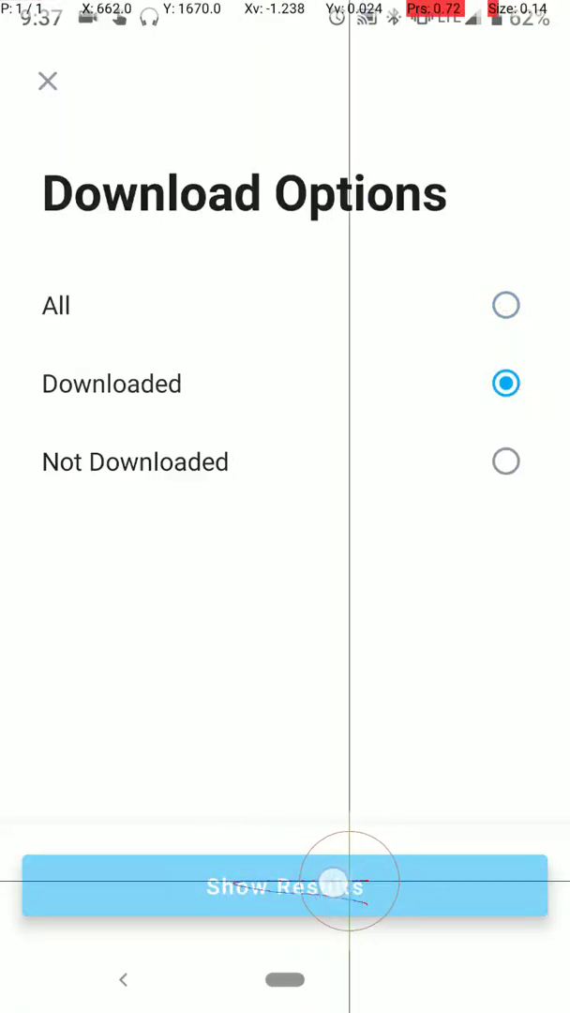
{"action": "left_click", "coordinate": [285, 886]}
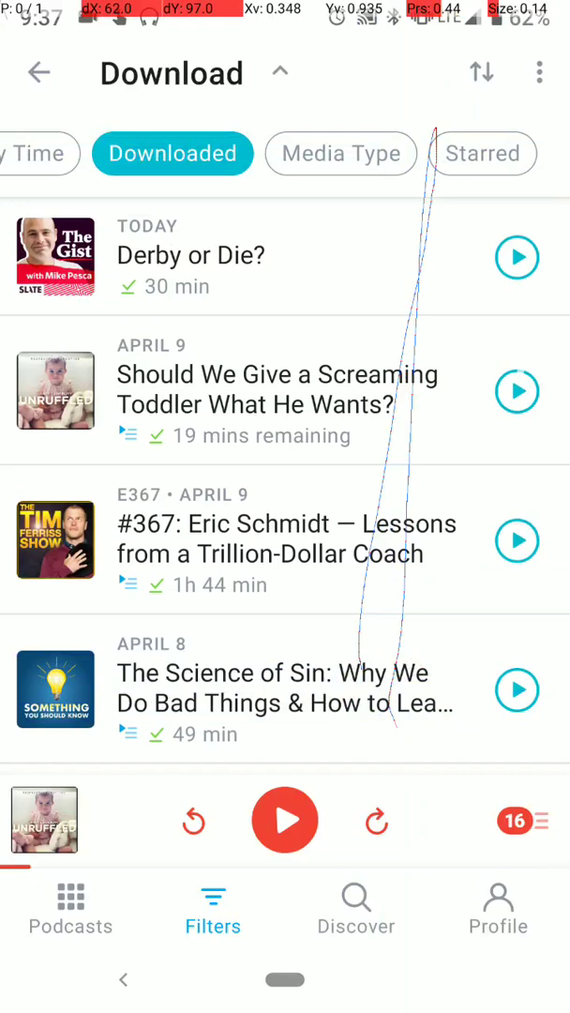
Step: Open the News filter and review its podcast selection
{"action": "left_click", "coordinate": [214, 900]}
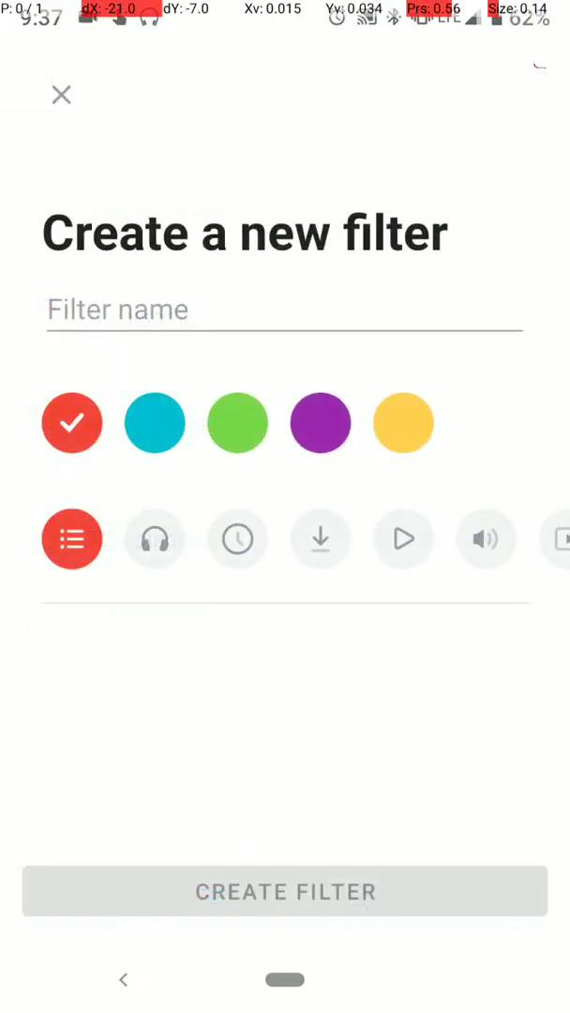
{"action": "left_click", "coordinate": [60, 96]}
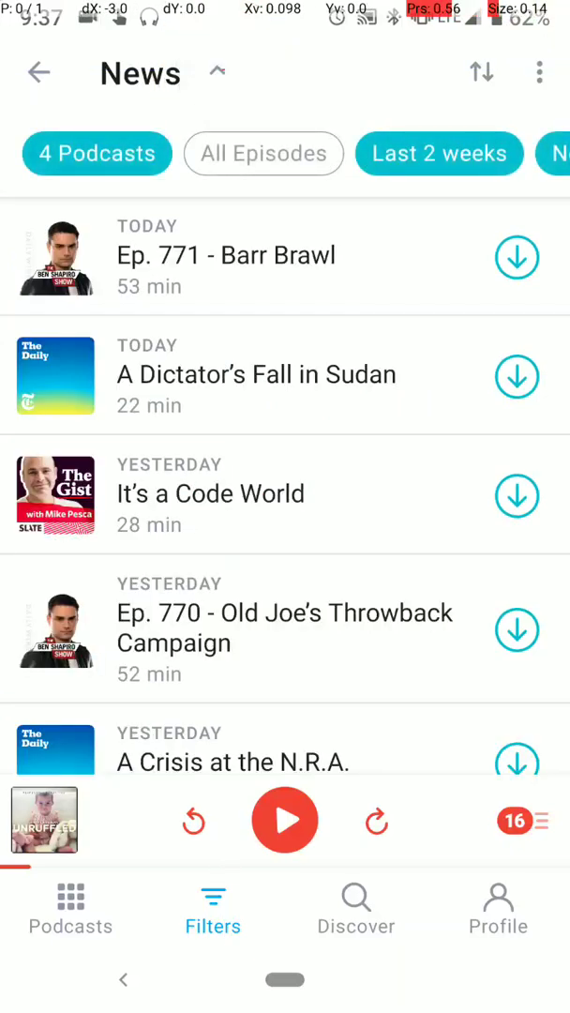
{"action": "left_click", "coordinate": [98, 154]}
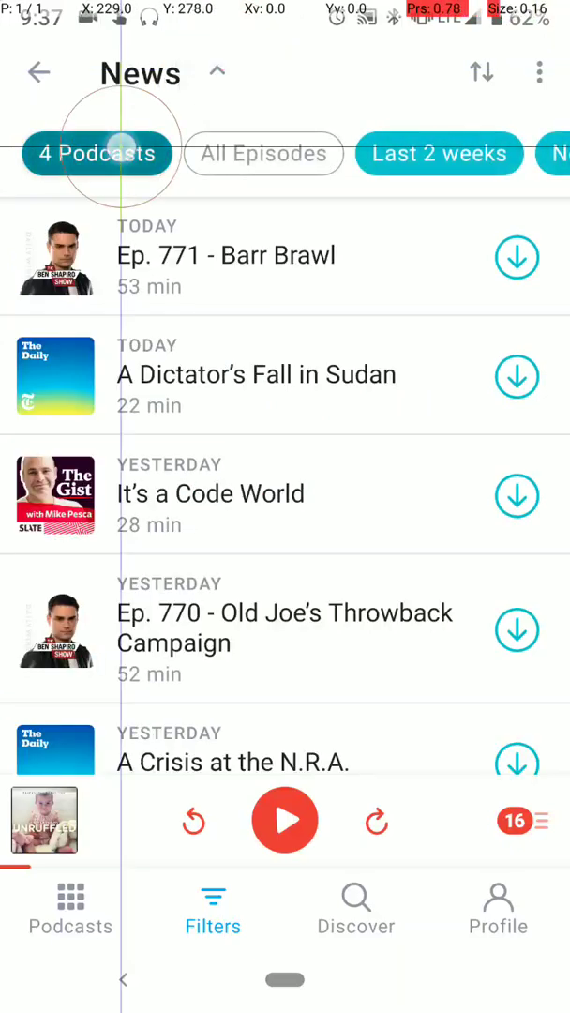
{"action": "left_click", "coordinate": [97, 154]}
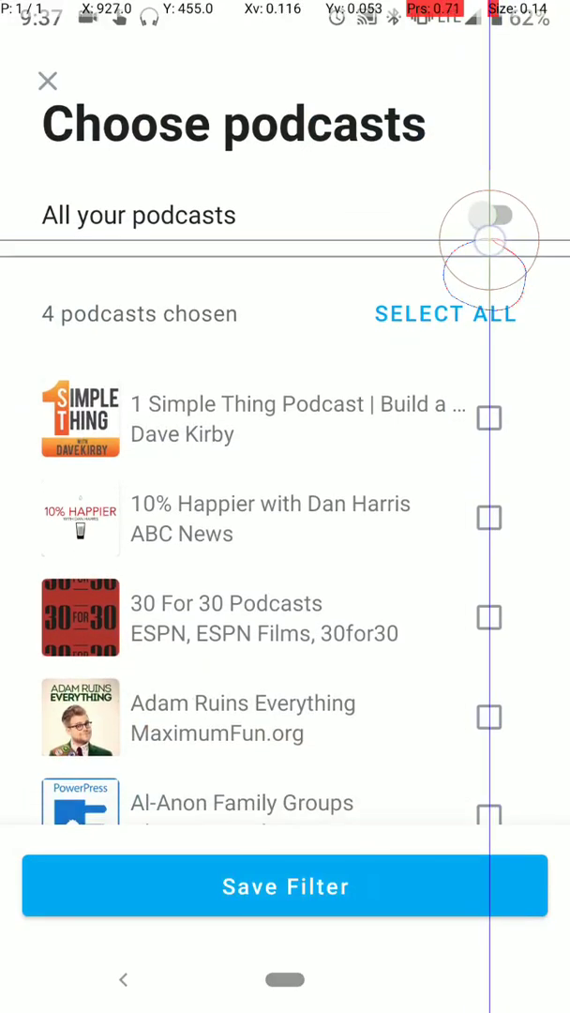
{"action": "scroll", "scroll_direction": "down", "scroll_amount": 3}
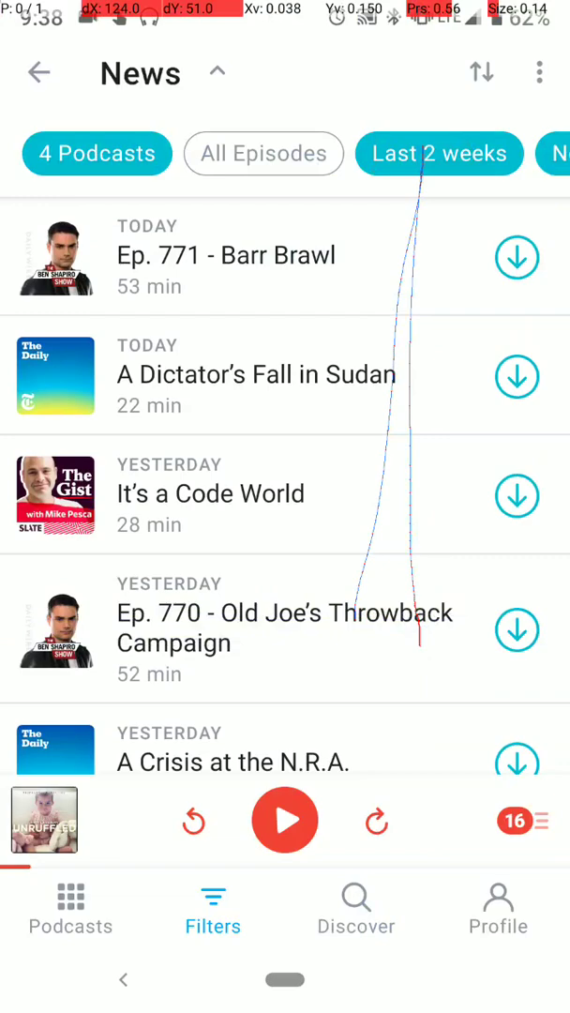
Step: Limit the News filter to episodes from the last 2 weeks that are not downloaded
{"action": "left_click", "coordinate": [439, 154]}
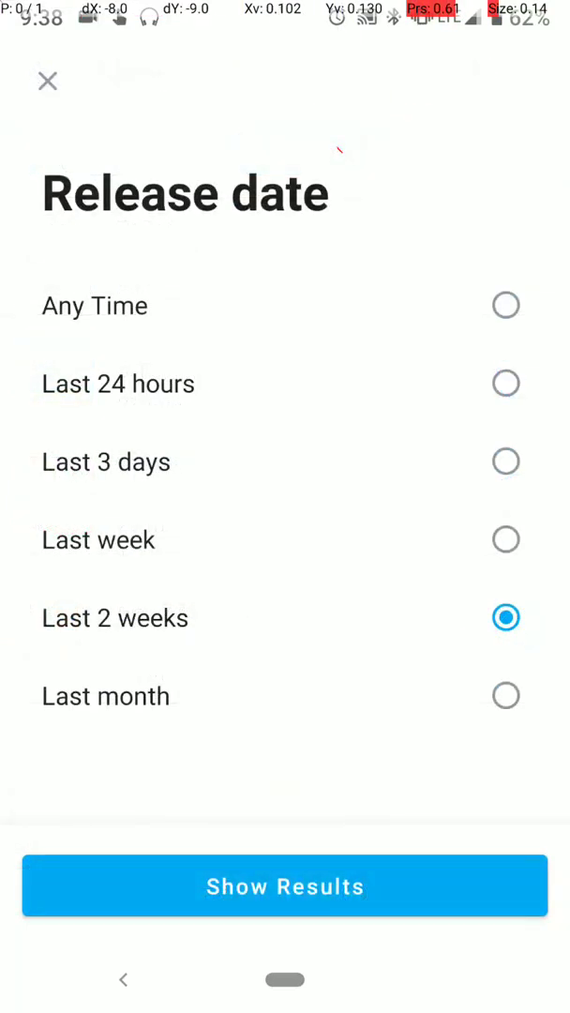
{"action": "left_click", "coordinate": [502, 619]}
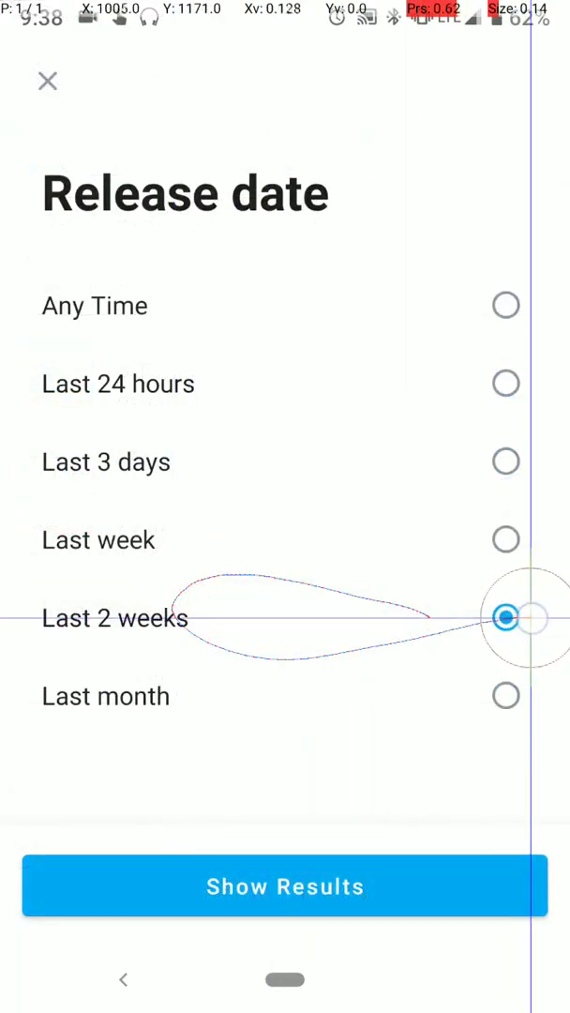
{"action": "left_click", "coordinate": [506, 641]}
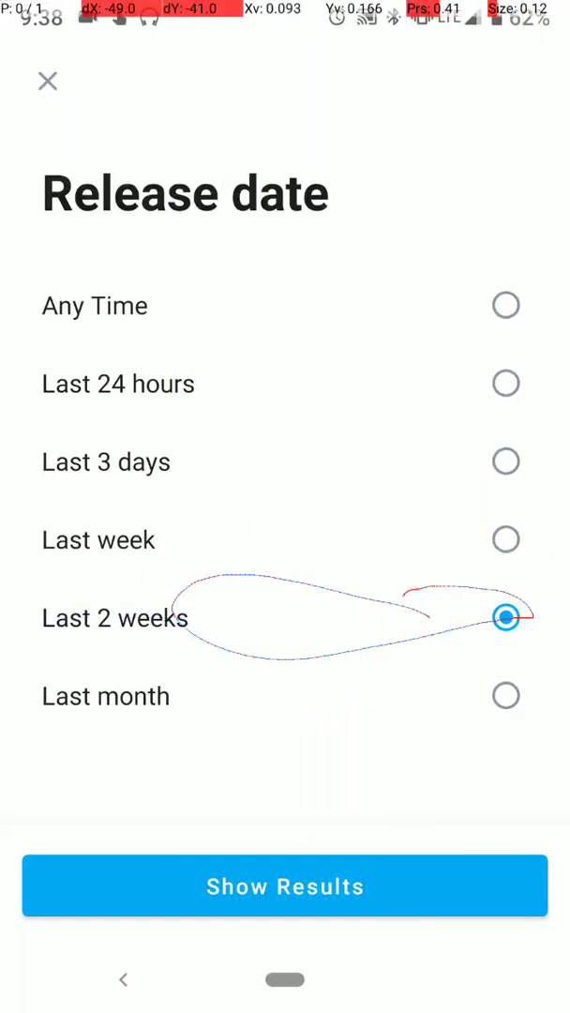
{"action": "left_click", "coordinate": [285, 886]}
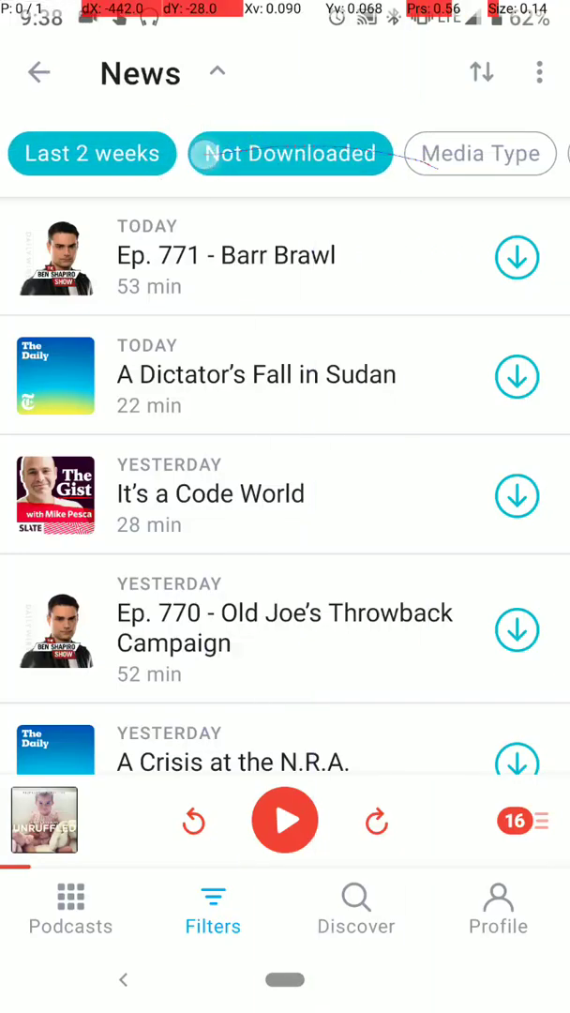
{"action": "left_click", "coordinate": [289, 154]}
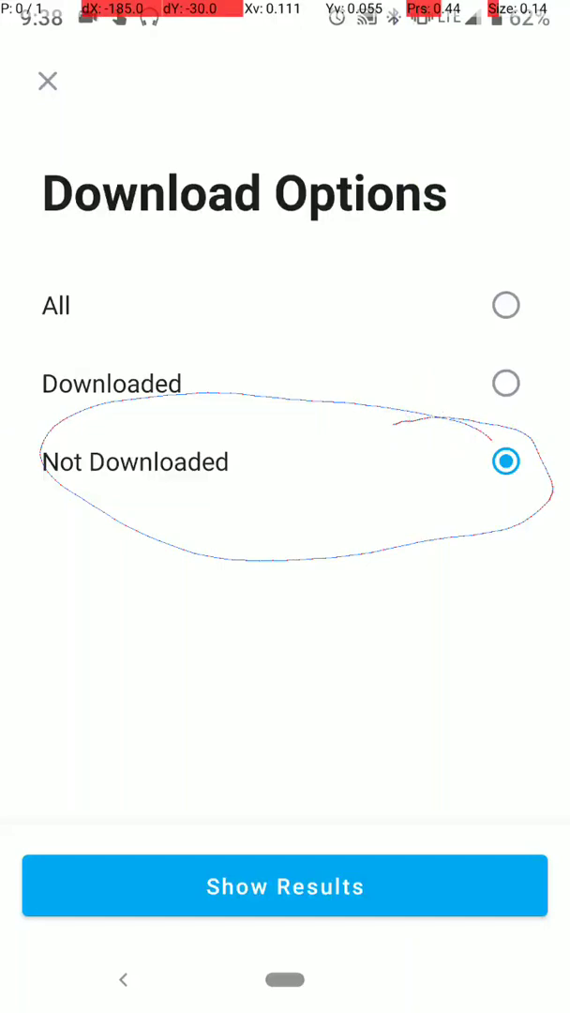
{"action": "left_click", "coordinate": [285, 886]}
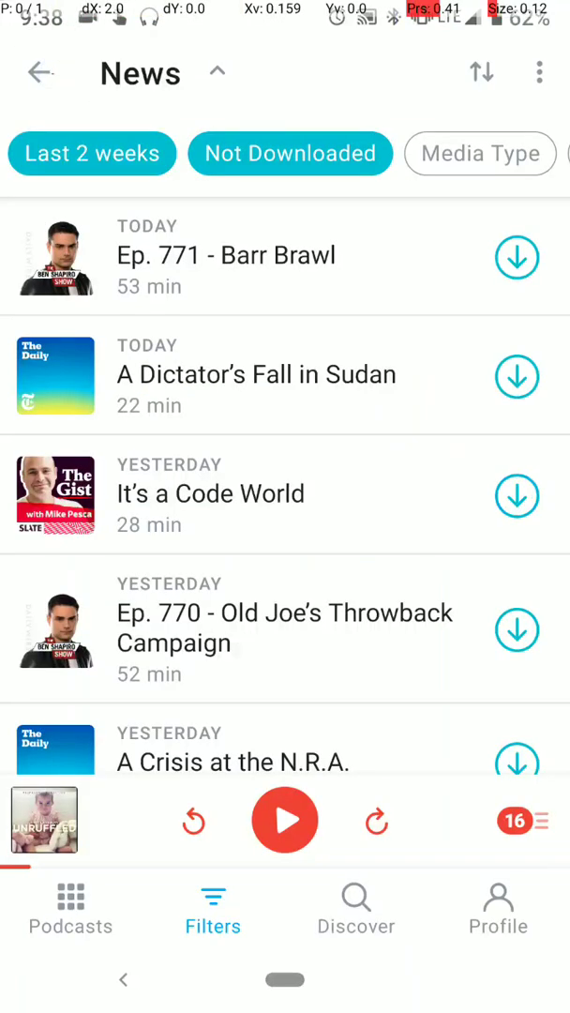
Step: Start downloading Ep. 771 - Barr Brawl and A Dictator's Fall in Sudan from the News filter
{"action": "scroll", "scroll_direction": "left", "scroll_amount": 3}
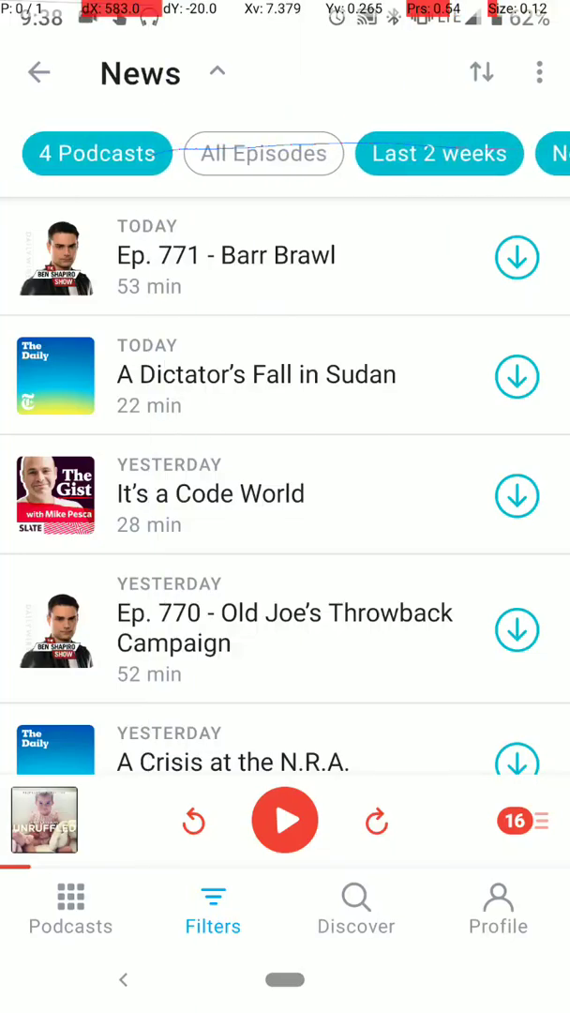
{"action": "scroll", "scroll_direction": "down", "scroll_amount": 3}
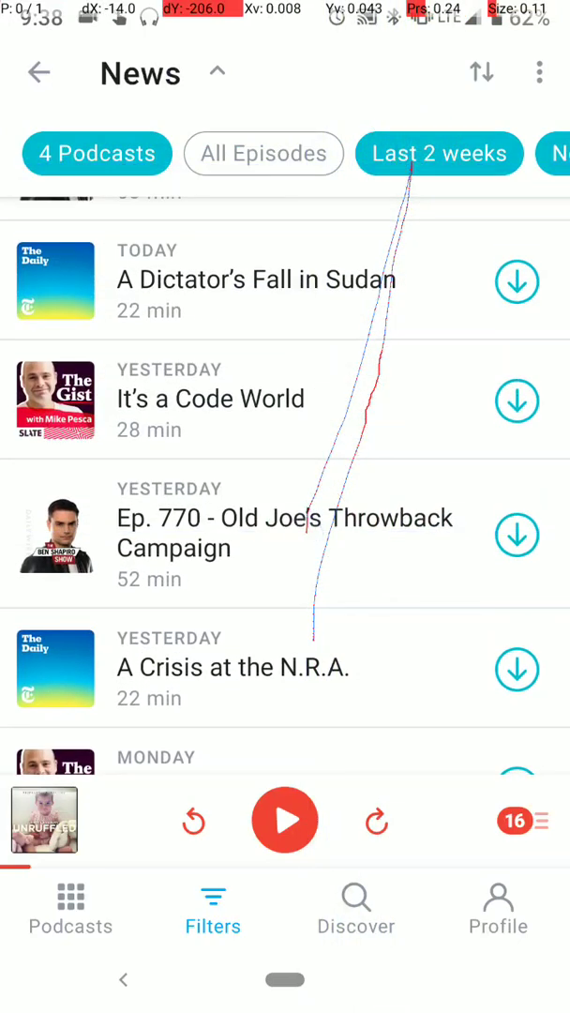
{"action": "scroll", "scroll_direction": "down", "scroll_amount": 3}
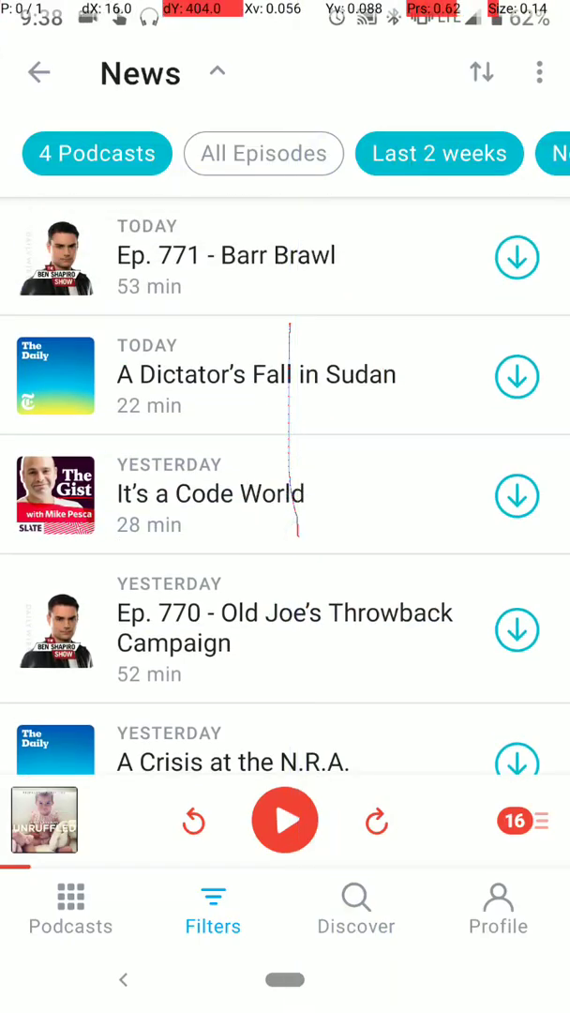
{"action": "scroll", "scroll_direction": "down", "scroll_amount": 3}
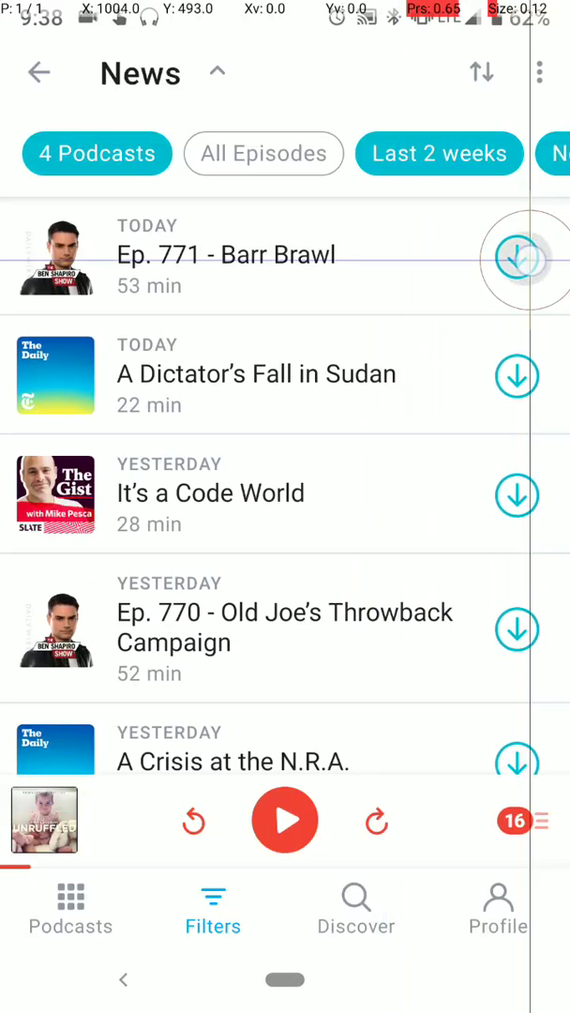
{"action": "left_click", "coordinate": [522, 255]}
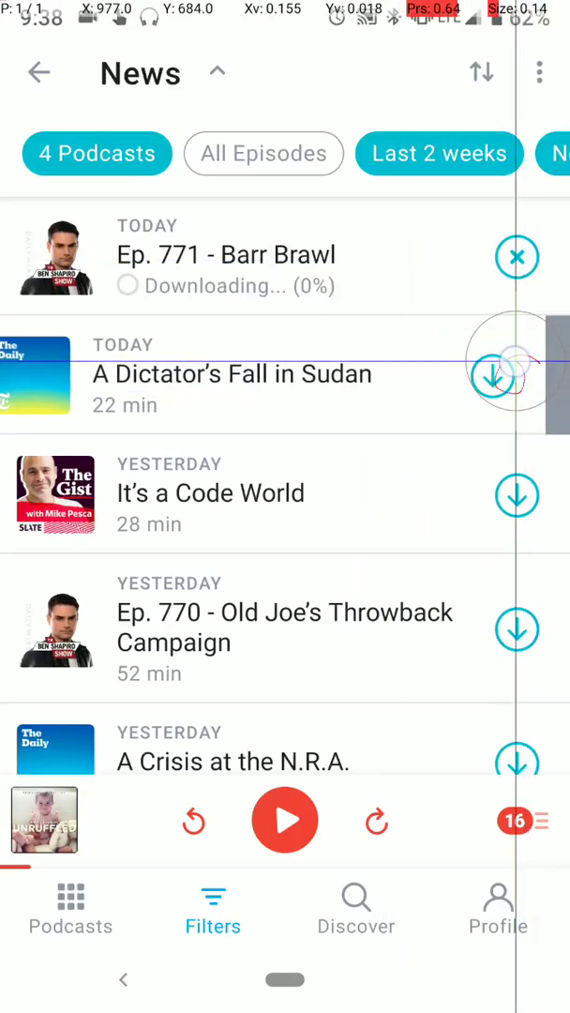
{"action": "left_click", "coordinate": [518, 374]}
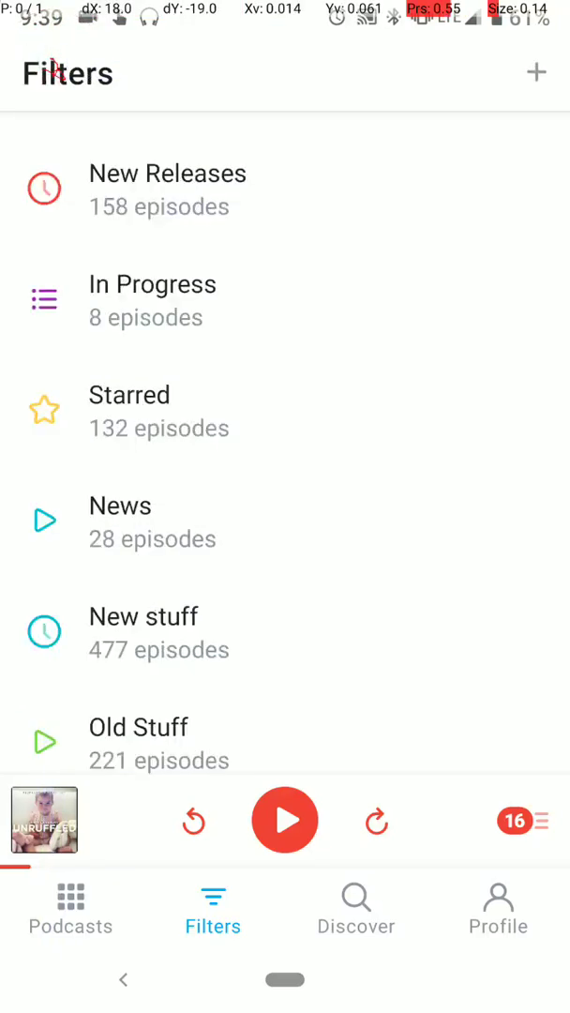
Step: Play all 22 episodes of the Downloads filter, replacing the up next queue
{"action": "scroll", "scroll_direction": "down", "scroll_amount": 3}
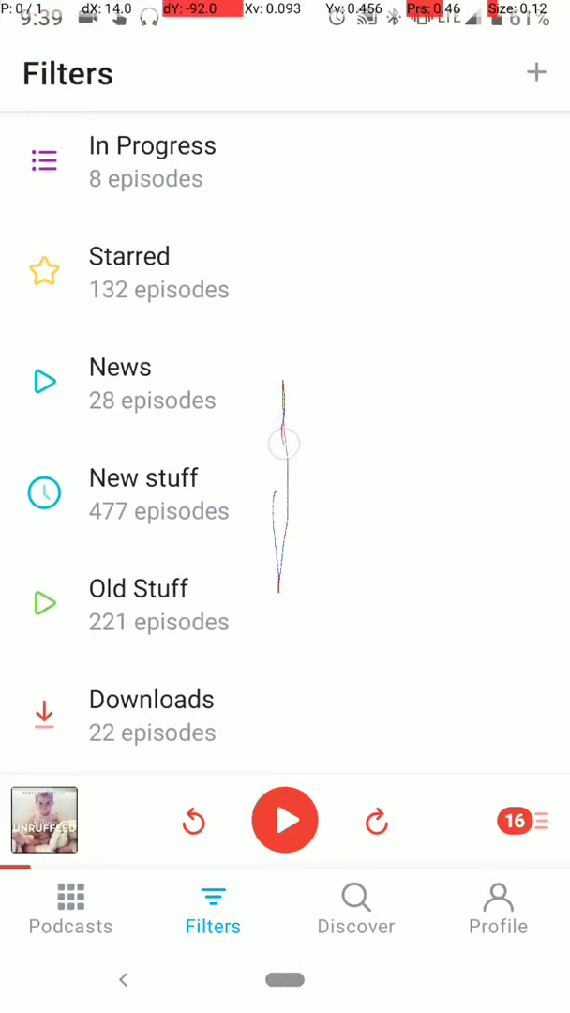
{"action": "left_click", "coordinate": [150, 700]}
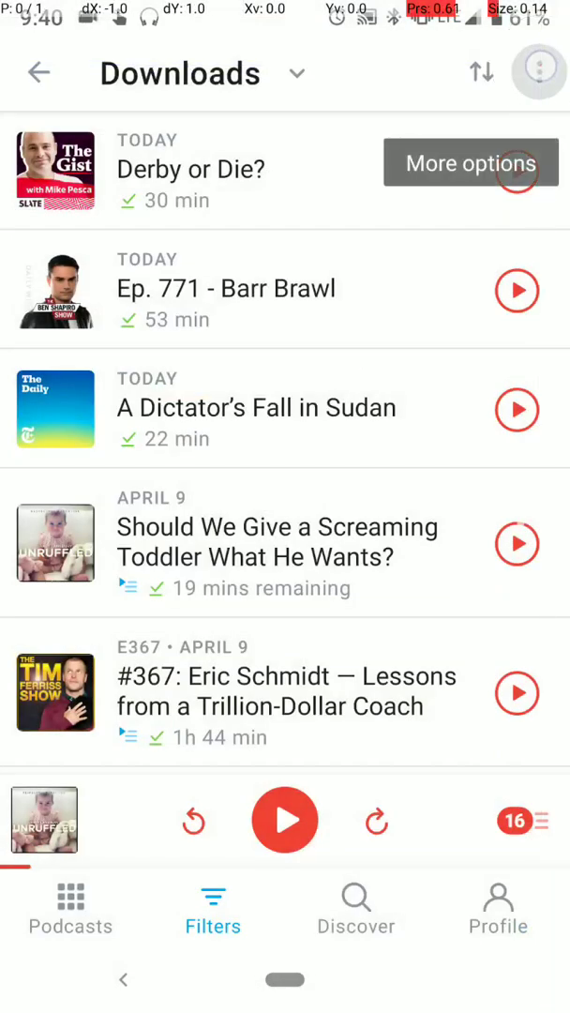
{"action": "left_click", "coordinate": [541, 69]}
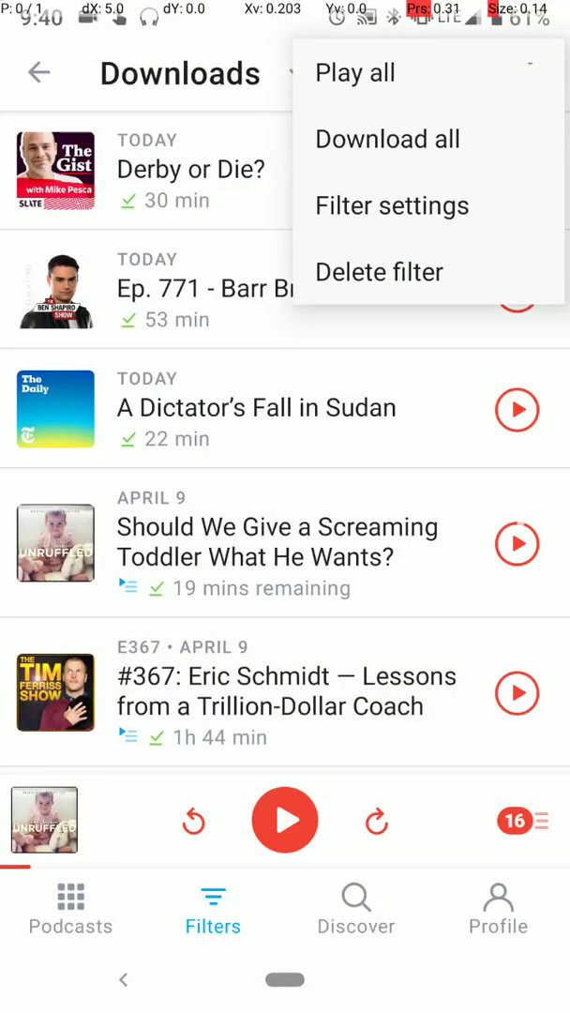
{"action": "left_click", "coordinate": [352, 71]}
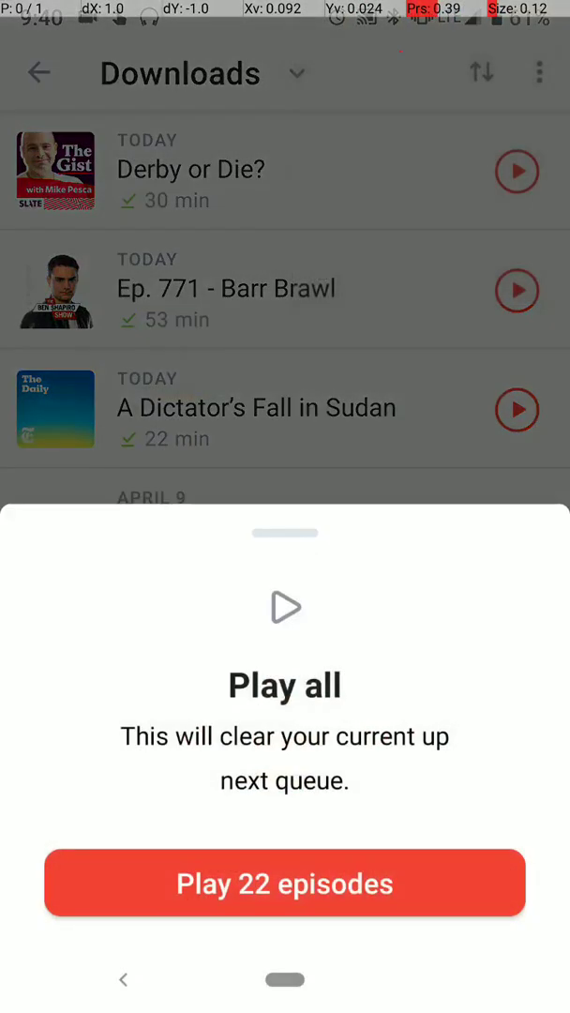
{"action": "left_click", "coordinate": [285, 884]}
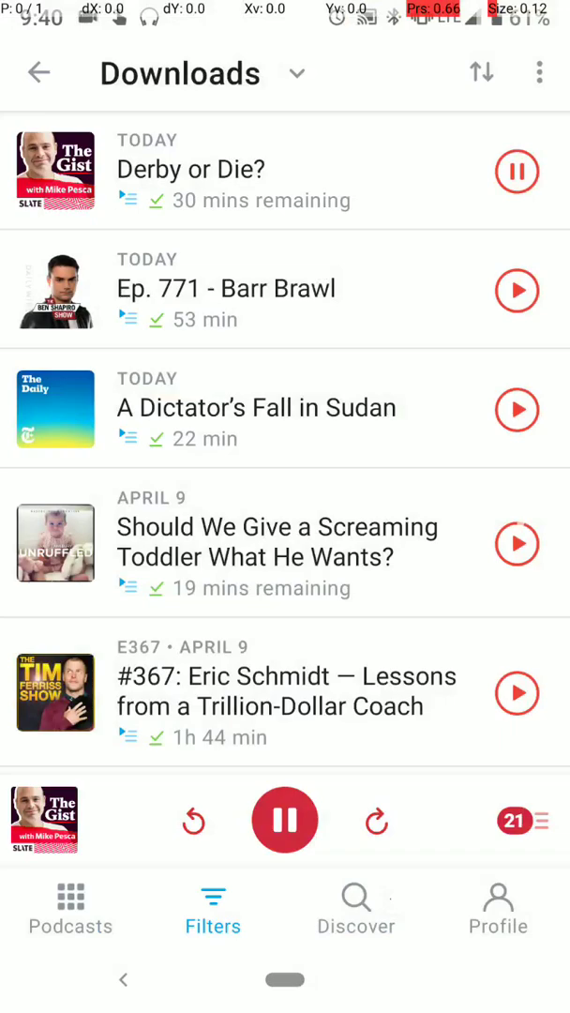
{"action": "left_click", "coordinate": [285, 820]}
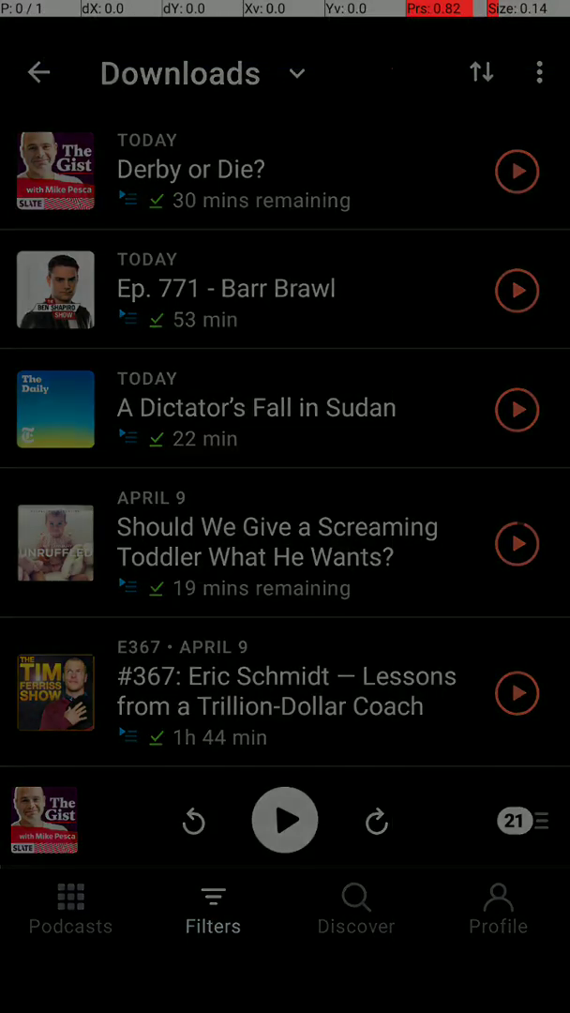
Step: Expand the mini player into the full Now Playing screen for Derby or Die?
{"action": "left_click", "coordinate": [214, 904]}
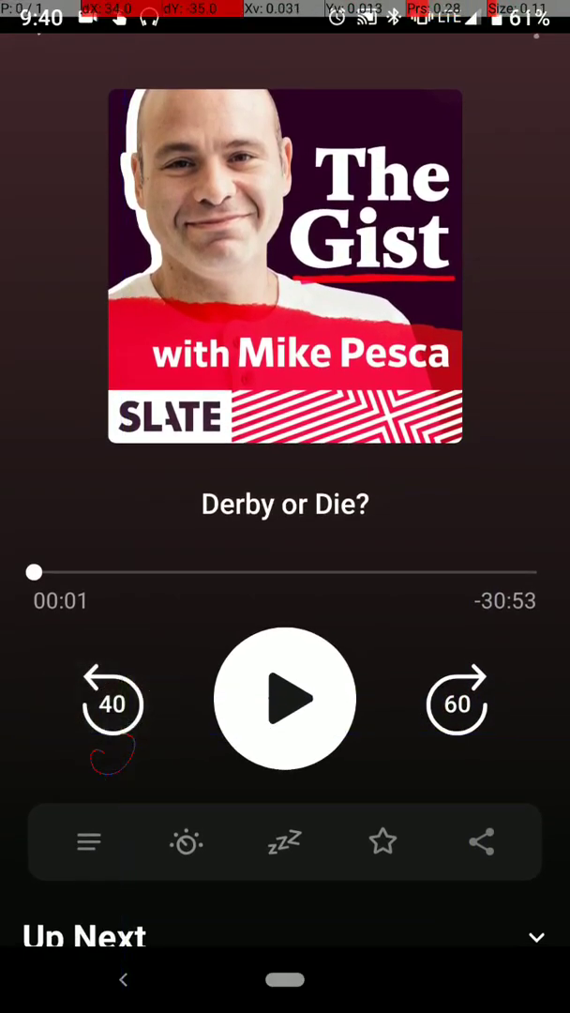
Step: Raise the playback speed to 3.0x in Playback Effects and return to the player
{"action": "left_click", "coordinate": [481, 863]}
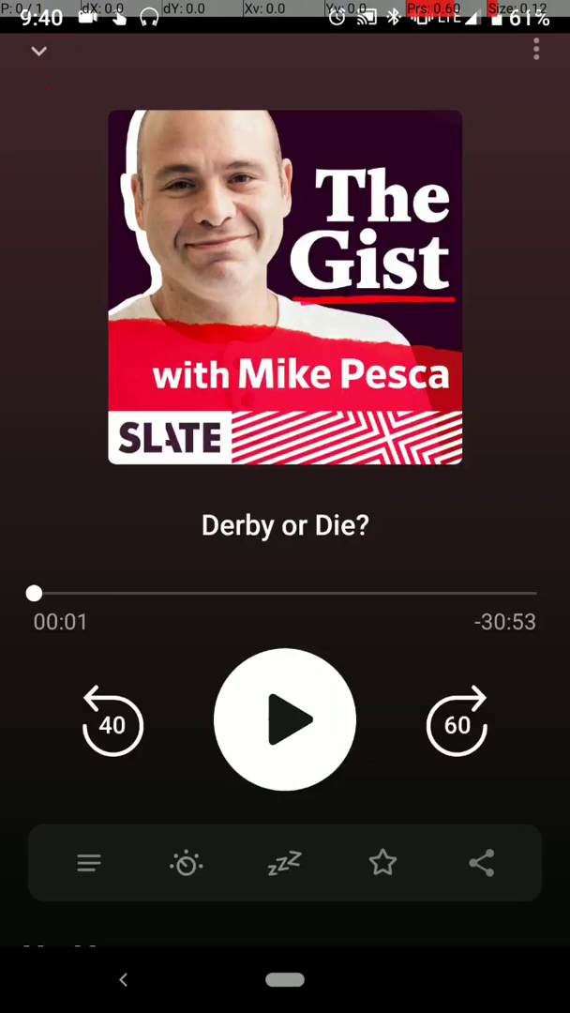
{"action": "left_click", "coordinate": [188, 863]}
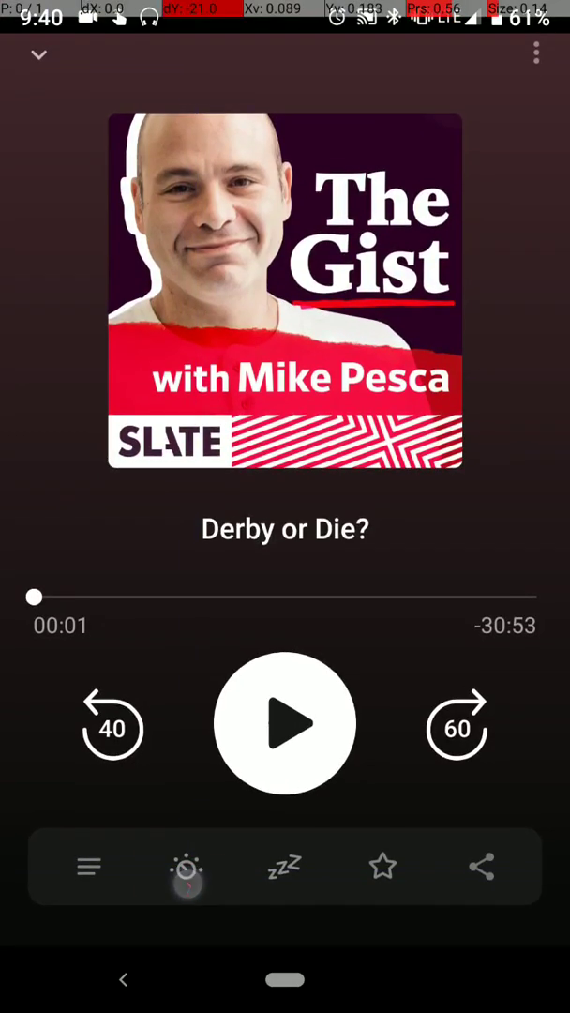
{"action": "left_click", "coordinate": [188, 886]}
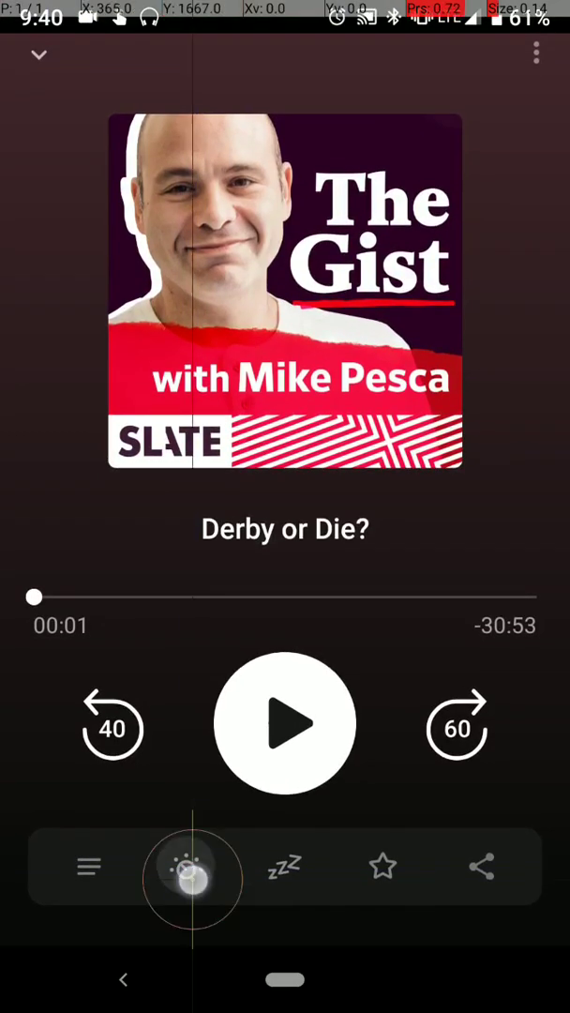
{"action": "left_click", "coordinate": [193, 878]}
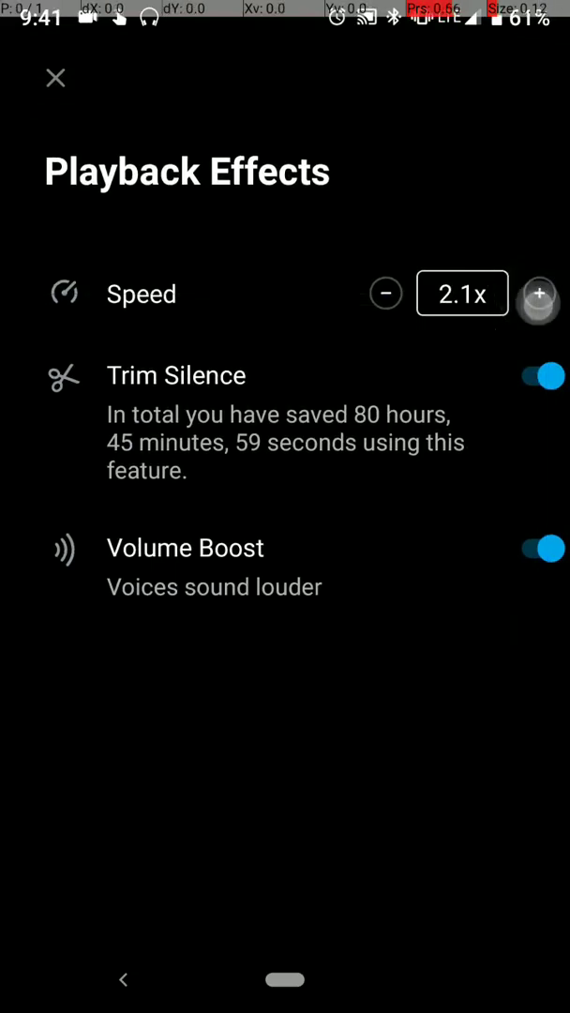
{"action": "left_click", "coordinate": [540, 295]}
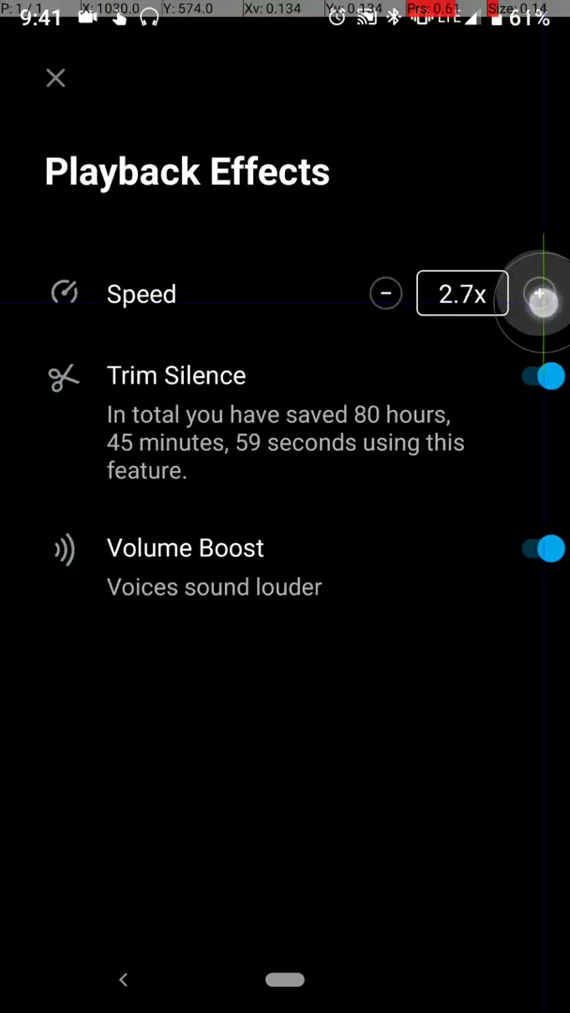
{"action": "left_click", "coordinate": [541, 294]}
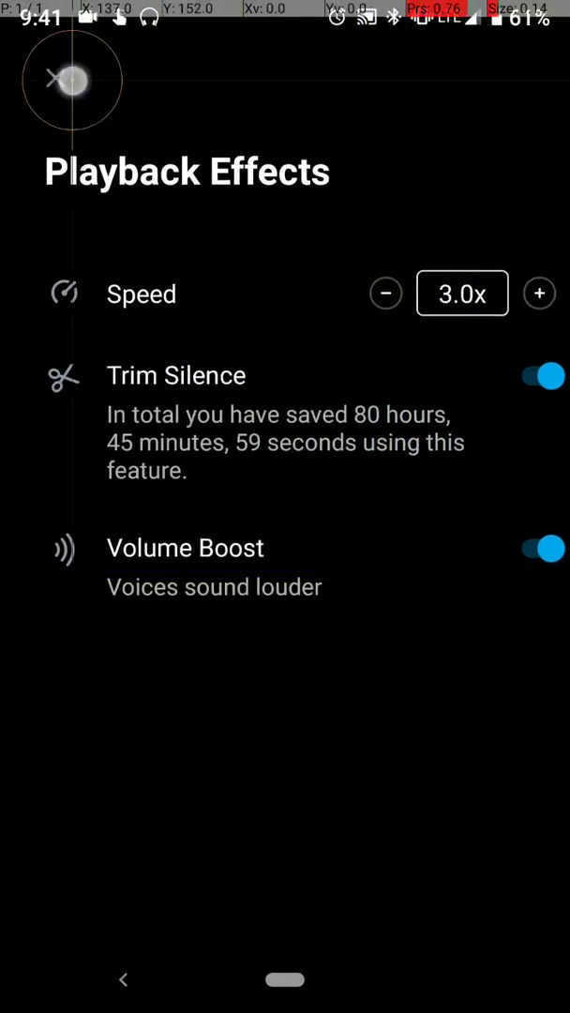
{"action": "left_click", "coordinate": [124, 980]}
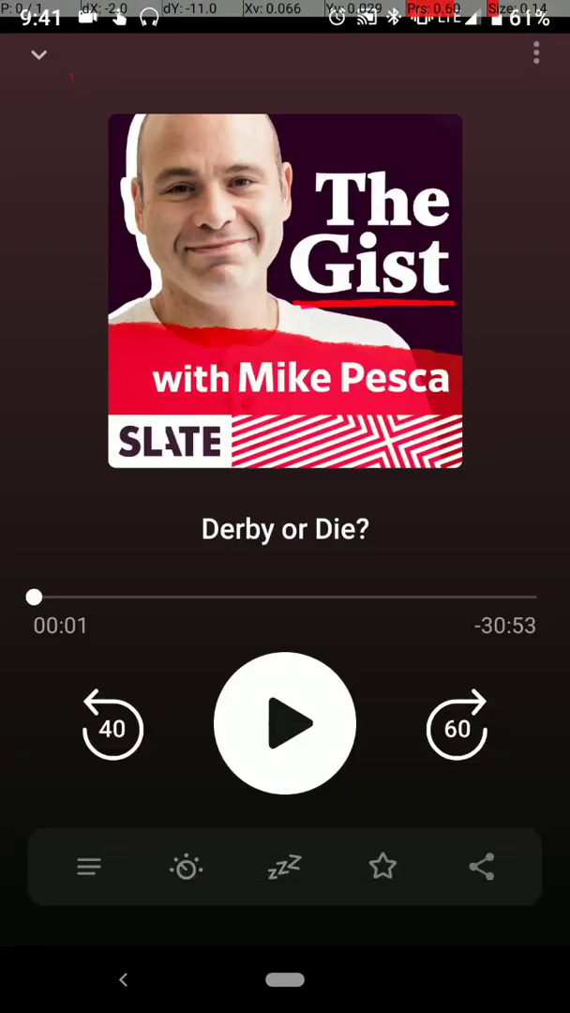
Step: View the sleep timer choices and close them back to the Derby or Die? player
{"action": "left_click", "coordinate": [286, 867]}
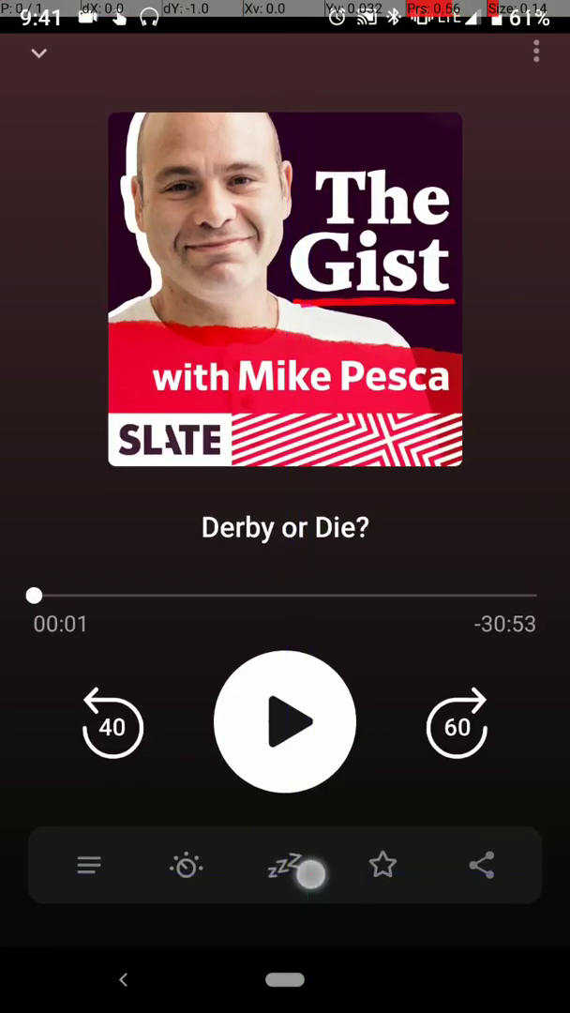
{"action": "left_click", "coordinate": [285, 865]}
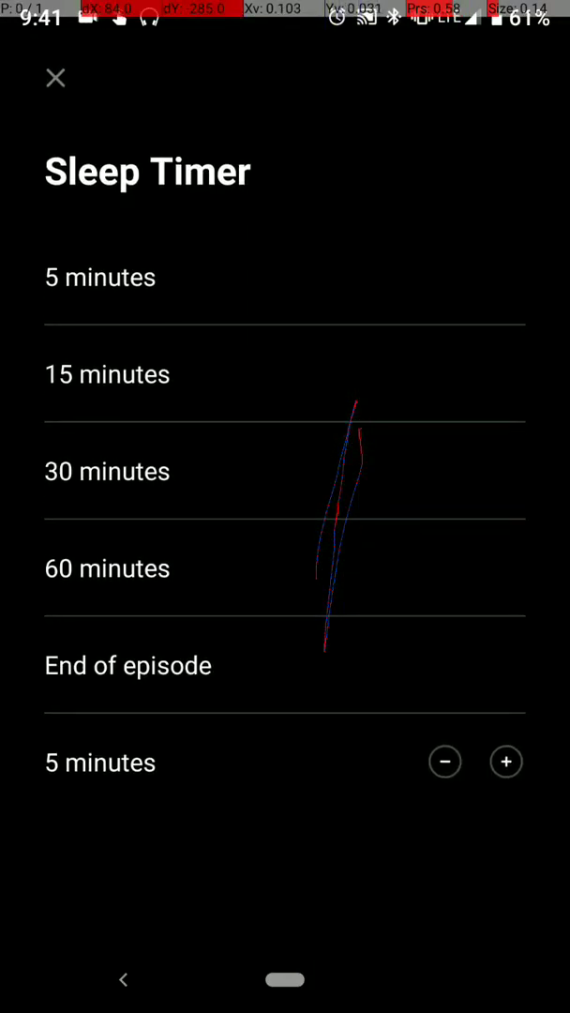
{"action": "left_click", "coordinate": [56, 77]}
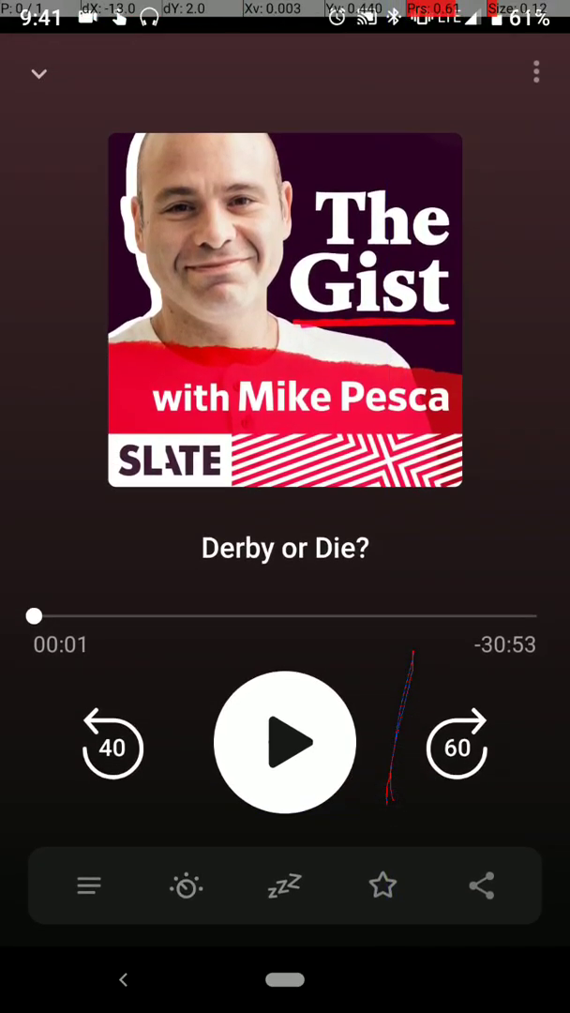
Step: Collapse the full-screen player so the Filters list shows with the mini player
{"action": "scroll", "scroll_direction": "down", "scroll_amount": 3}
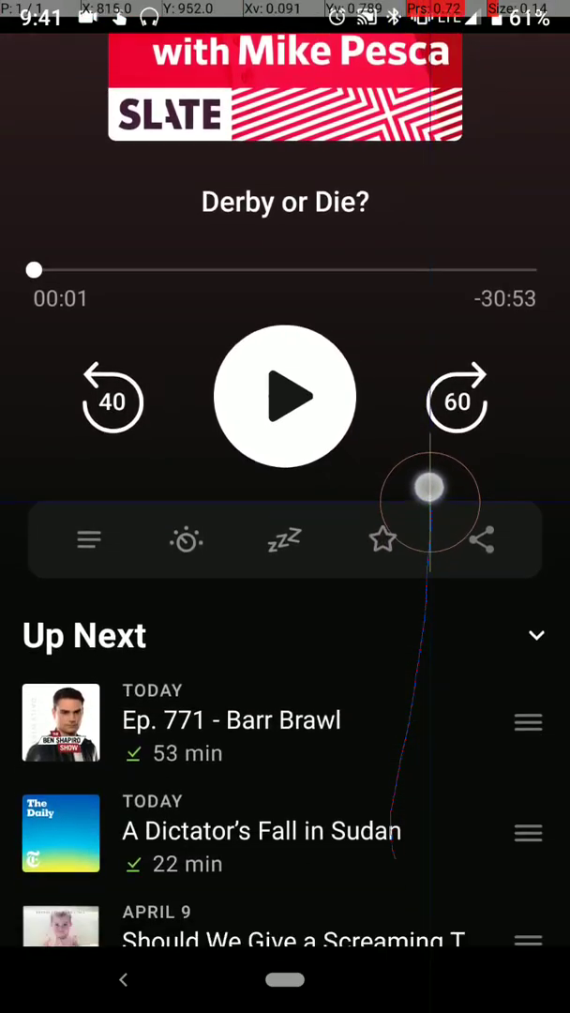
{"action": "scroll", "scroll_direction": "down", "scroll_amount": 3}
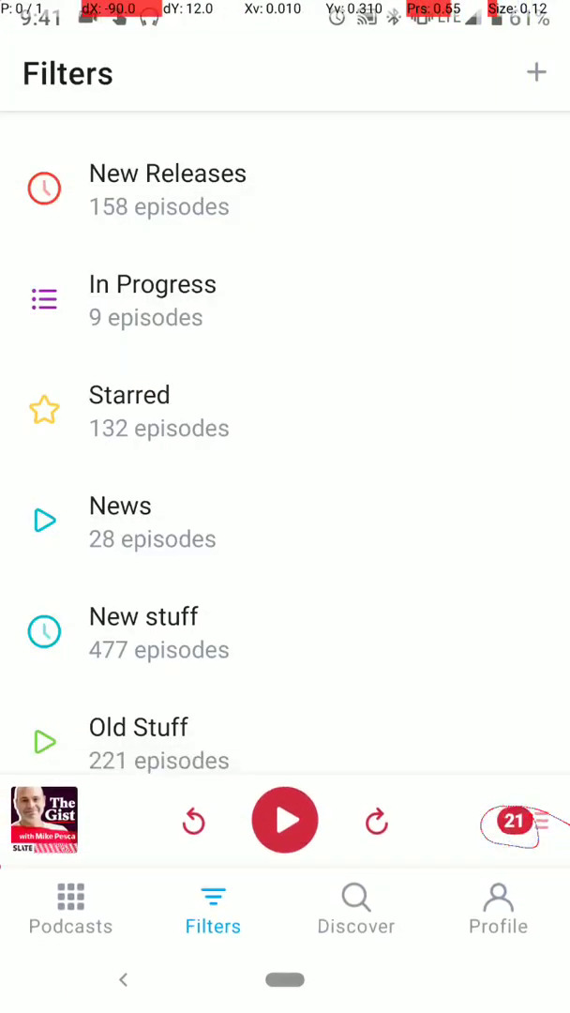
{"action": "left_click", "coordinate": [45, 828]}
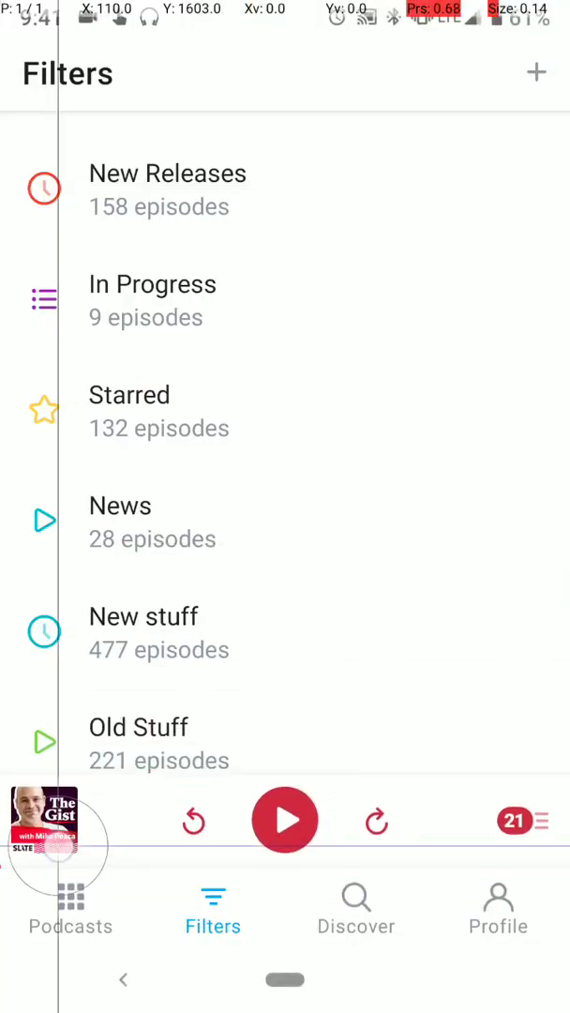
{"action": "left_click", "coordinate": [43, 828]}
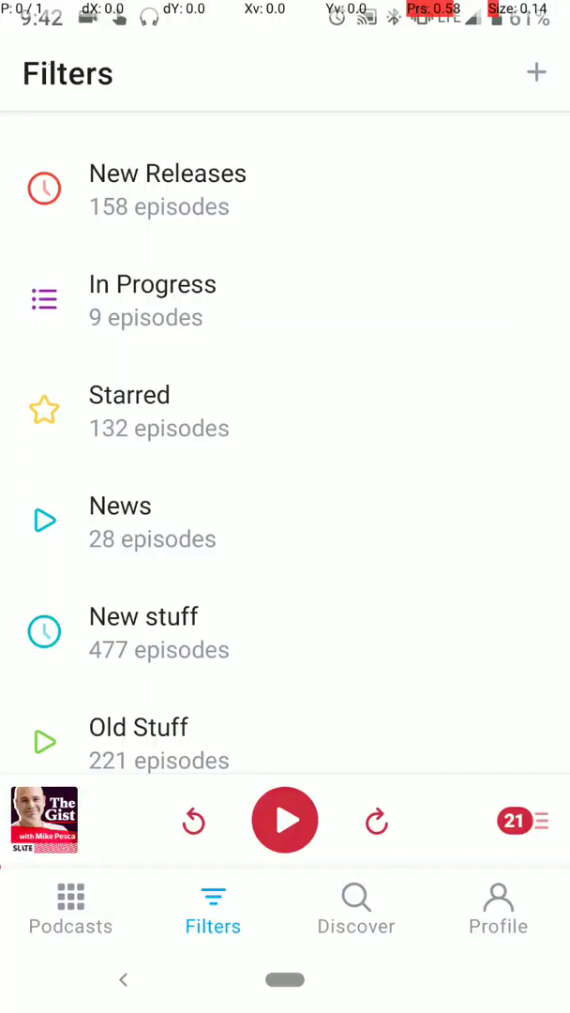
{"action": "left_click_drag", "start_coordinate": [297, 582], "coordinate": [417, 140]}
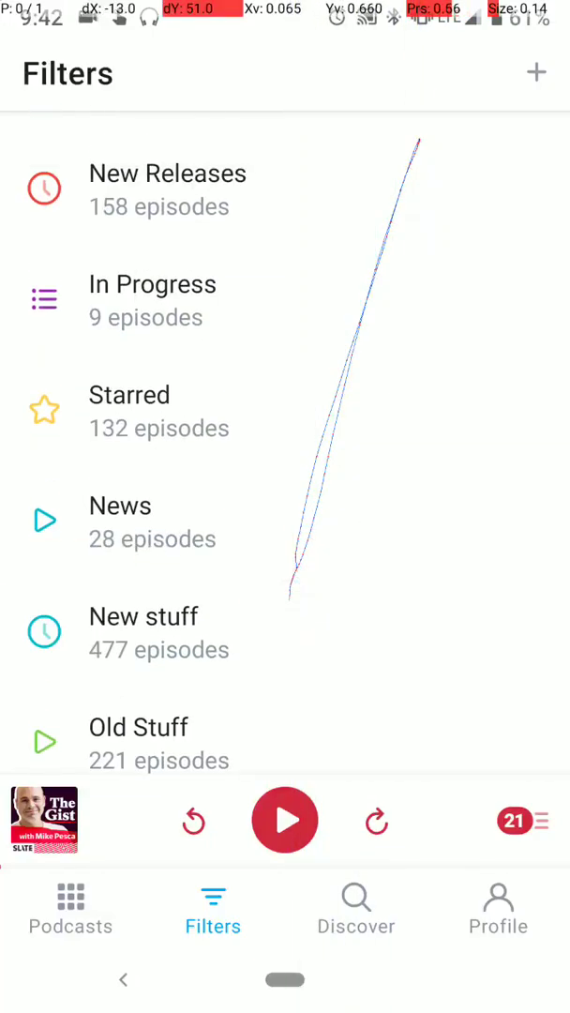
Step: Locate The Daily in the subscribed podcasts grid and open its page
{"action": "left_click", "coordinate": [71, 919]}
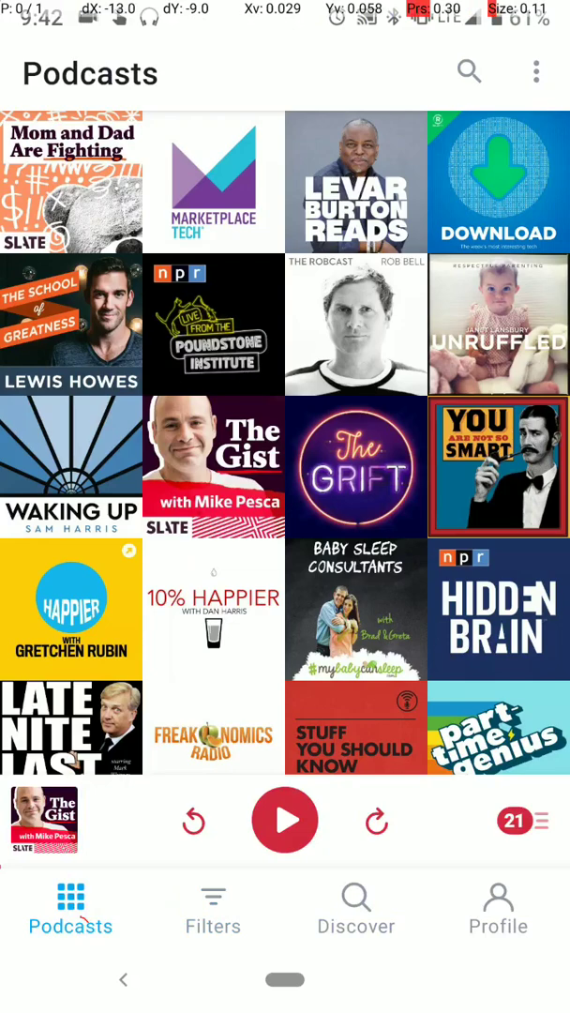
{"action": "scroll", "scroll_direction": "down", "scroll_amount": 3}
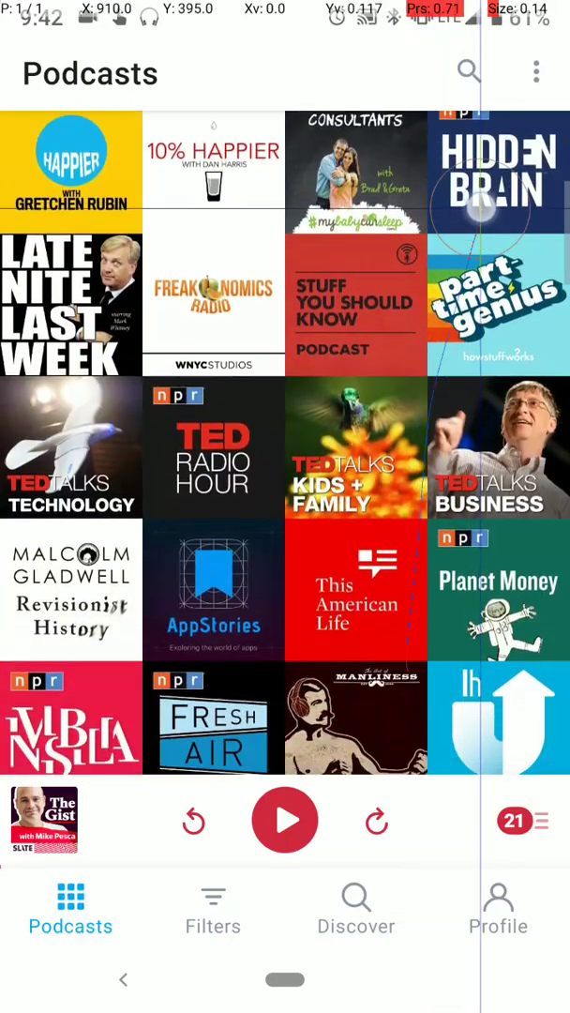
{"action": "scroll", "scroll_direction": "down", "scroll_amount": 3}
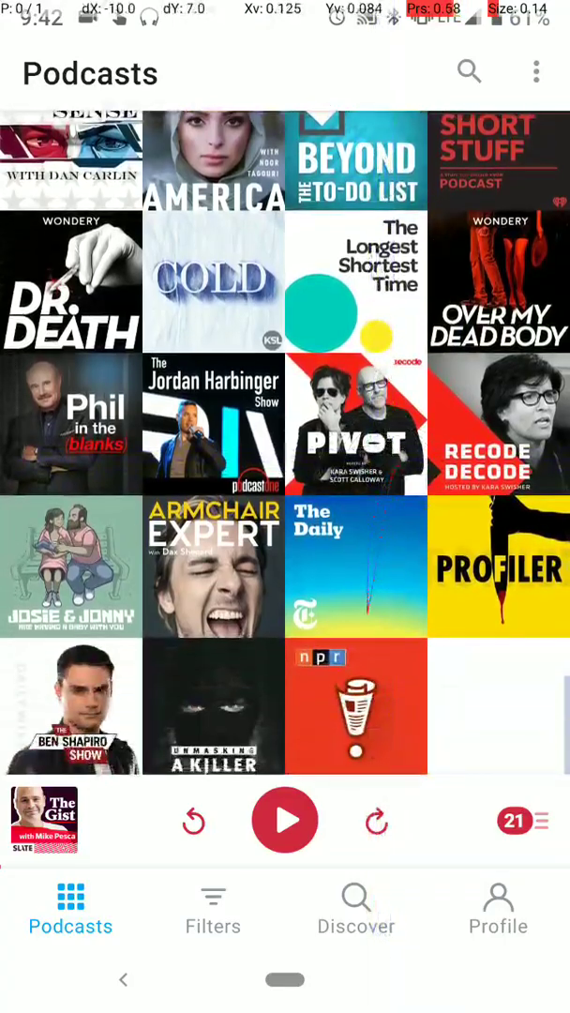
{"action": "left_click", "coordinate": [356, 567]}
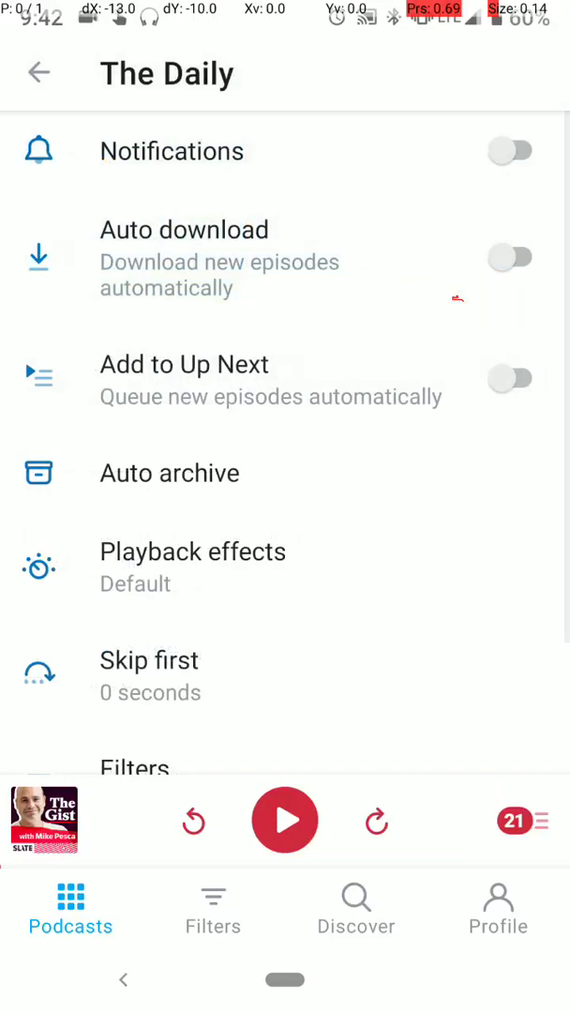
Step: Review The Daily's podcast settings without changes and return to its episode list
{"action": "scroll", "scroll_direction": "down", "scroll_amount": 3}
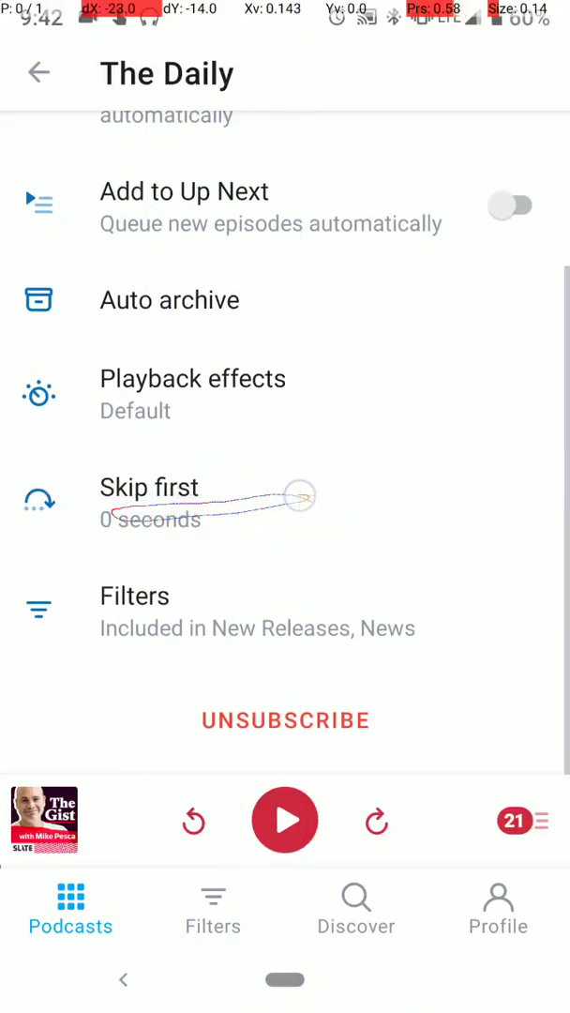
{"action": "left_click", "coordinate": [150, 491]}
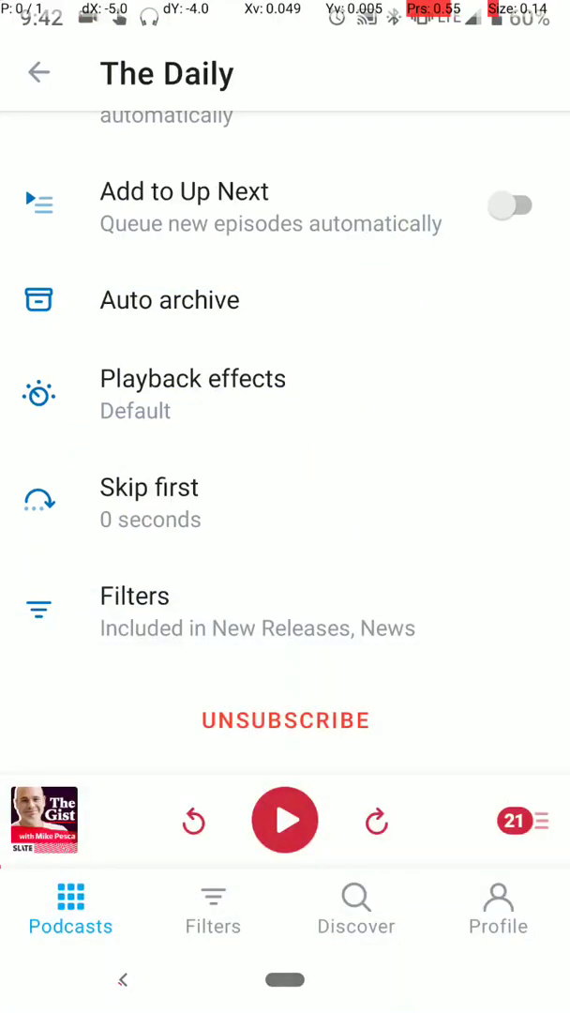
{"action": "scroll", "scroll_direction": "down", "scroll_amount": 3}
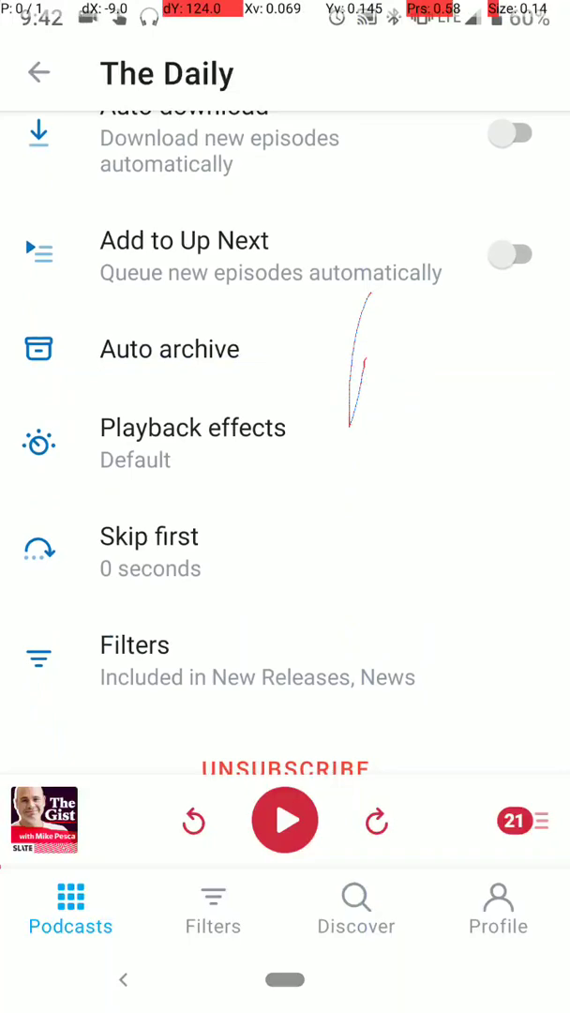
{"action": "scroll", "scroll_direction": "down", "scroll_amount": 3}
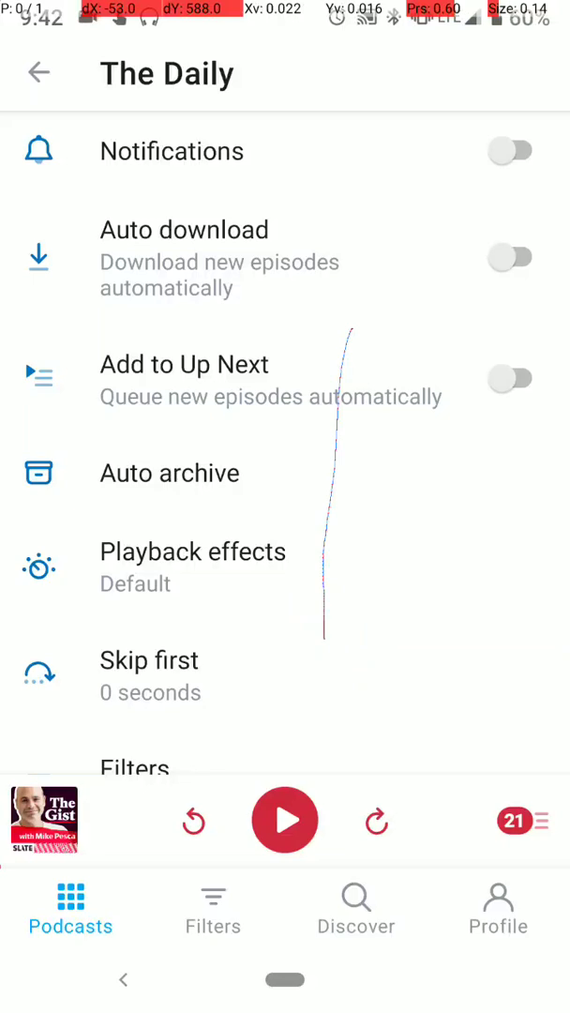
{"action": "left_click", "coordinate": [39, 73]}
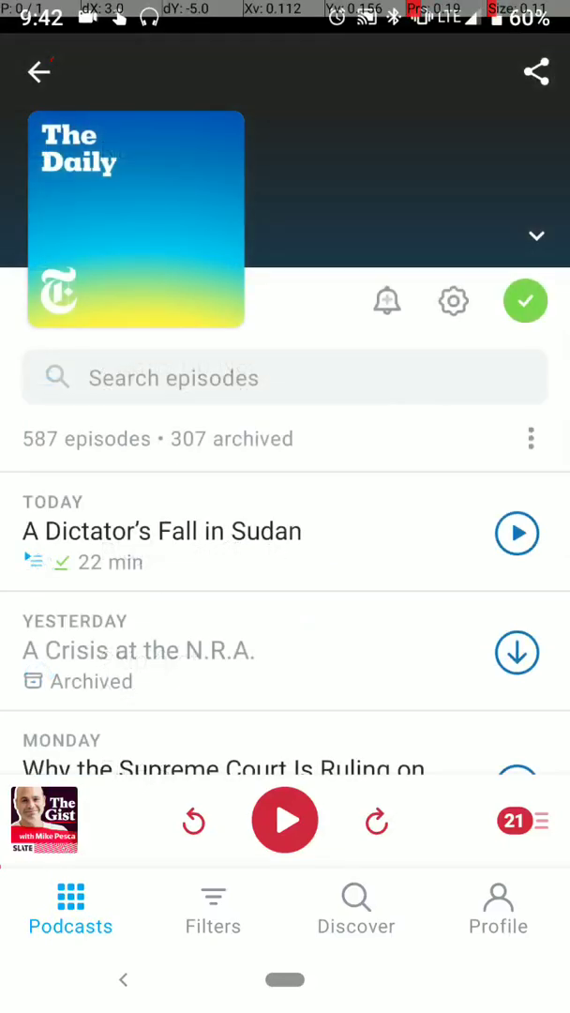
Step: Toggle Show archived episodes off and on again for The Daily, then return to the library grid
{"action": "scroll", "scroll_direction": "down", "scroll_amount": 3}
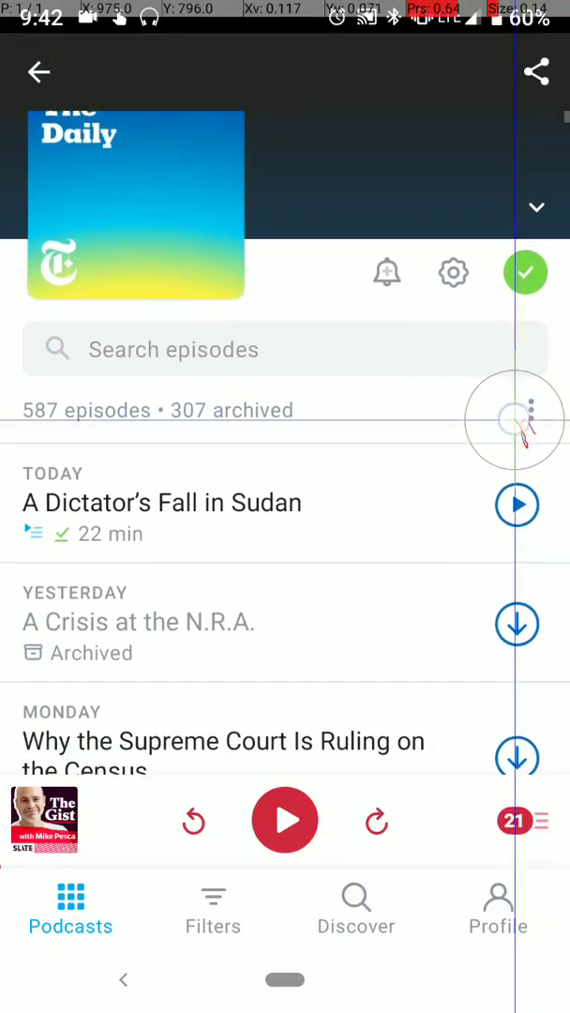
{"action": "left_click", "coordinate": [533, 399]}
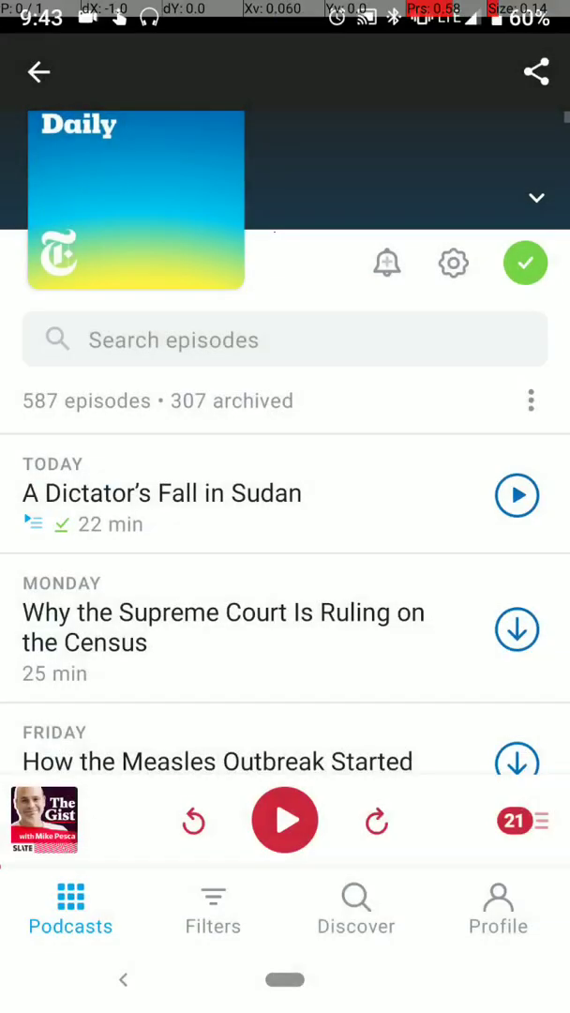
{"action": "scroll", "scroll_direction": "down", "scroll_amount": 3}
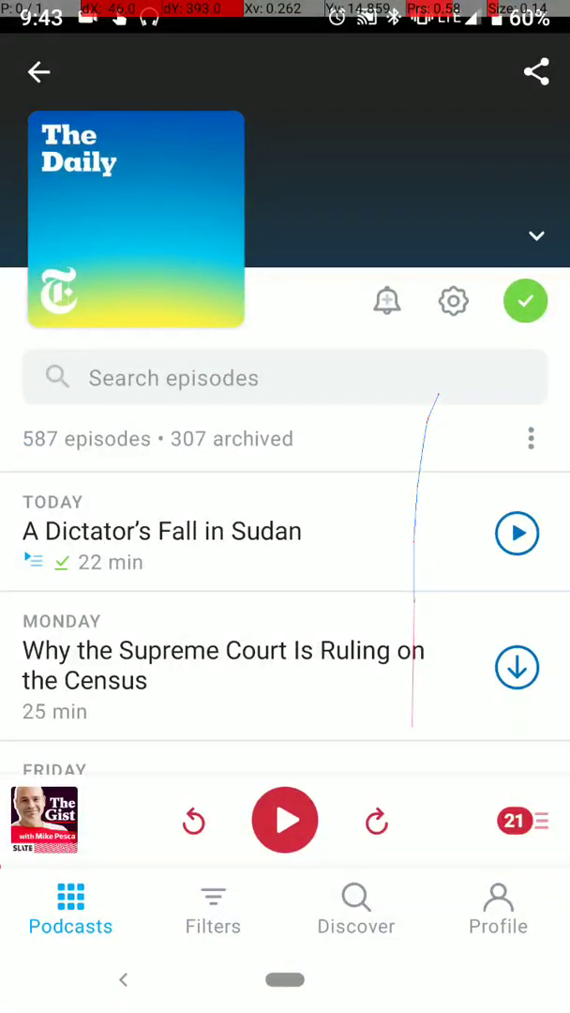
{"action": "left_click", "coordinate": [530, 439]}
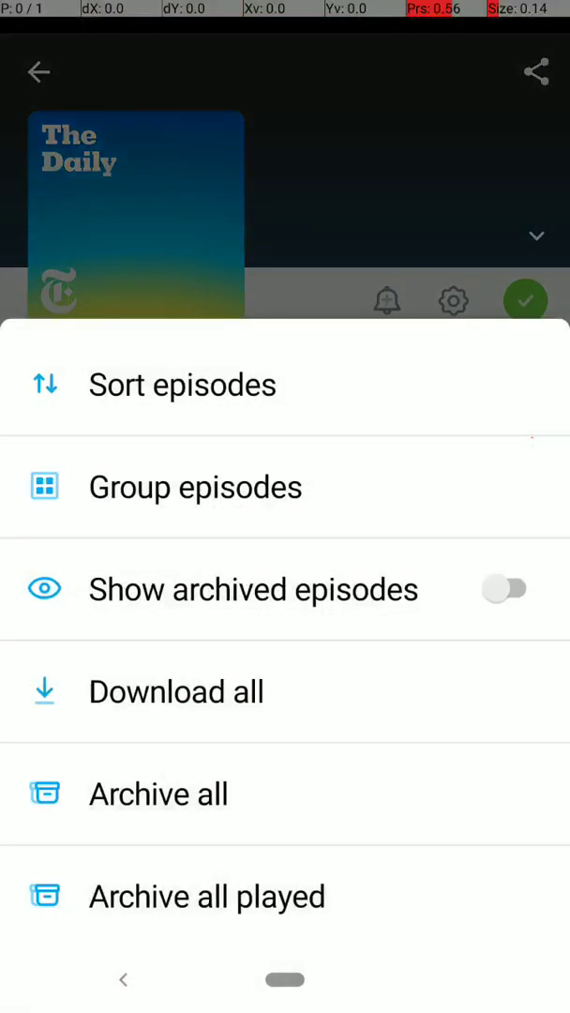
{"action": "left_click", "coordinate": [504, 589]}
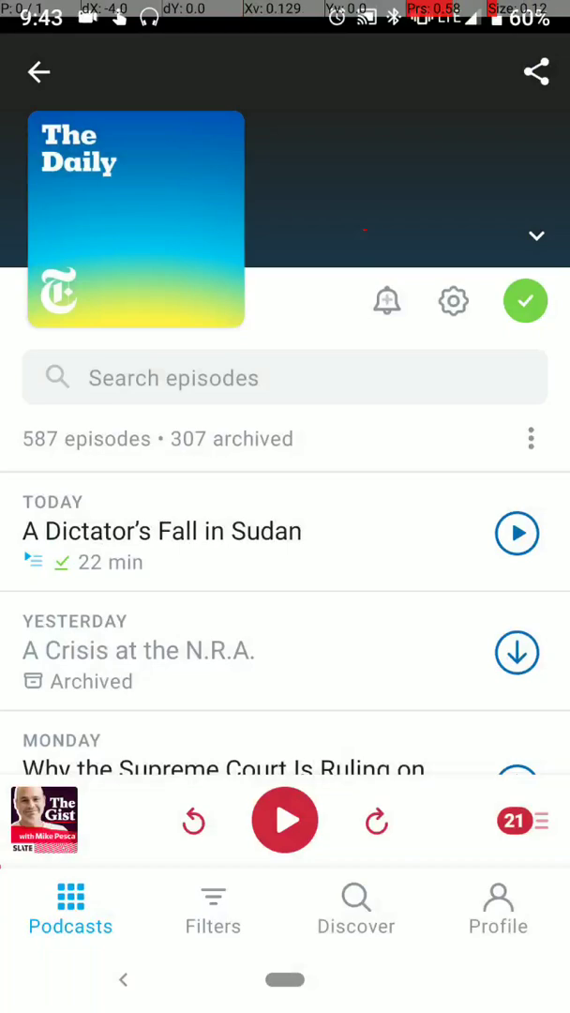
{"action": "left_click", "coordinate": [38, 72]}
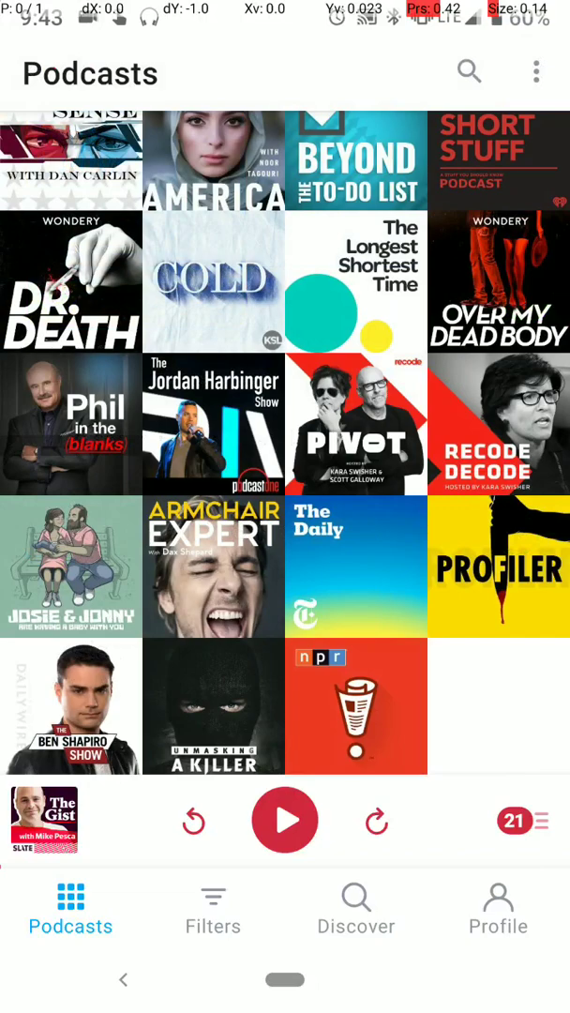
Step: Bring up the Android home-screen widget picker and scroll down to Pandora and PayPal
{"action": "scroll", "scroll_direction": "down", "scroll_amount": 3}
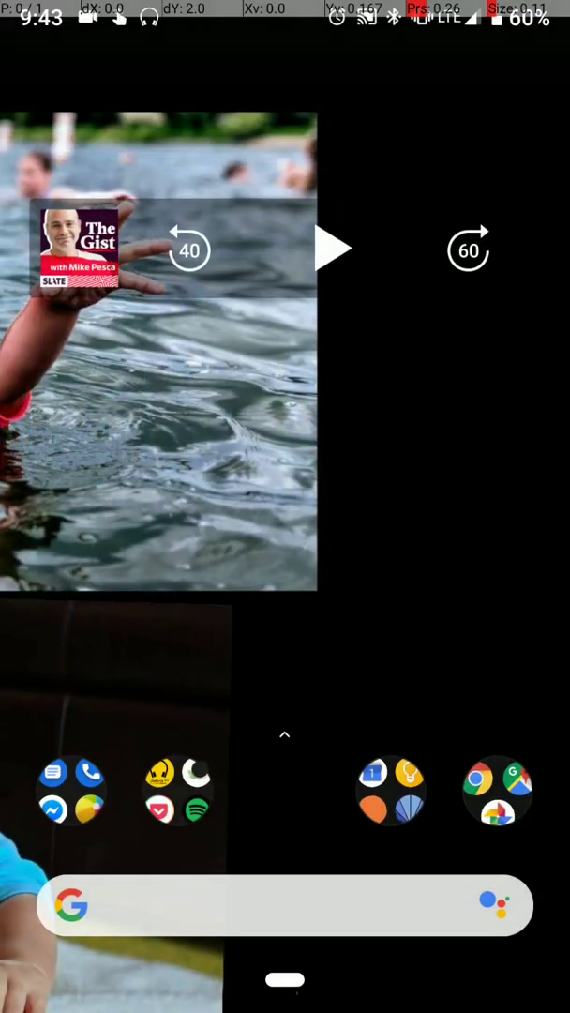
{"action": "left_click", "coordinate": [268, 420]}
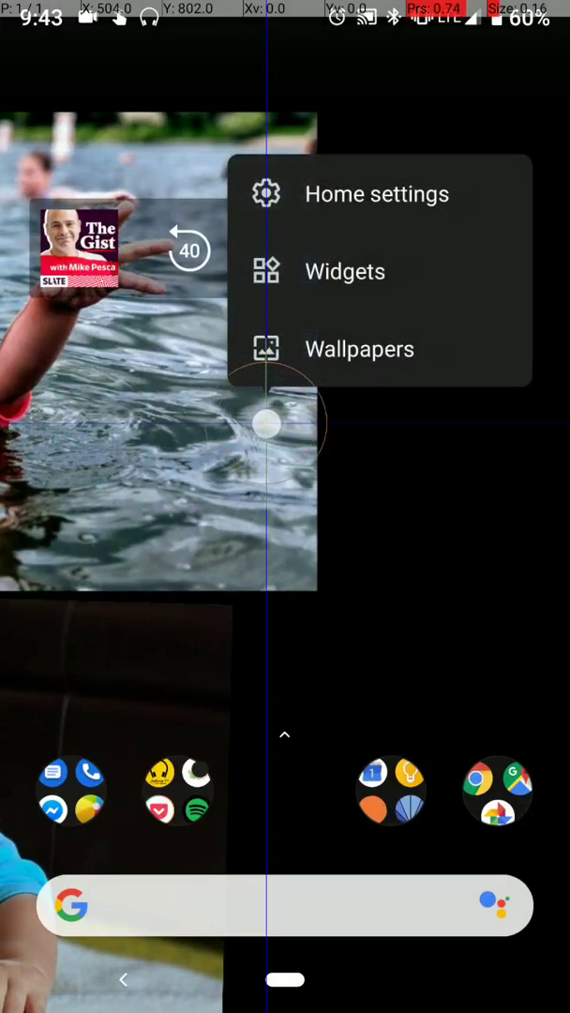
{"action": "left_click", "coordinate": [344, 270]}
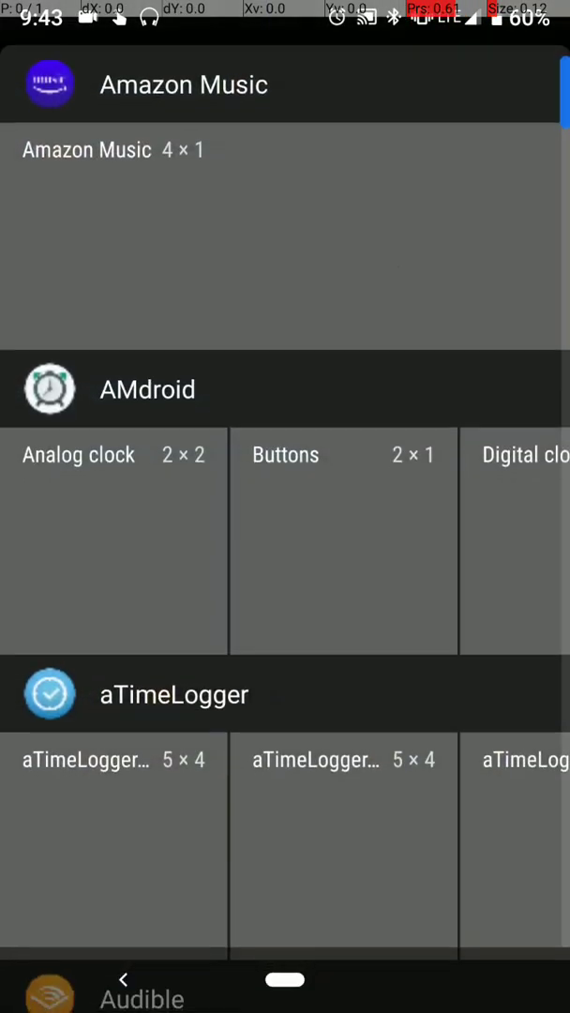
{"action": "scroll", "scroll_direction": "down", "scroll_amount": 3}
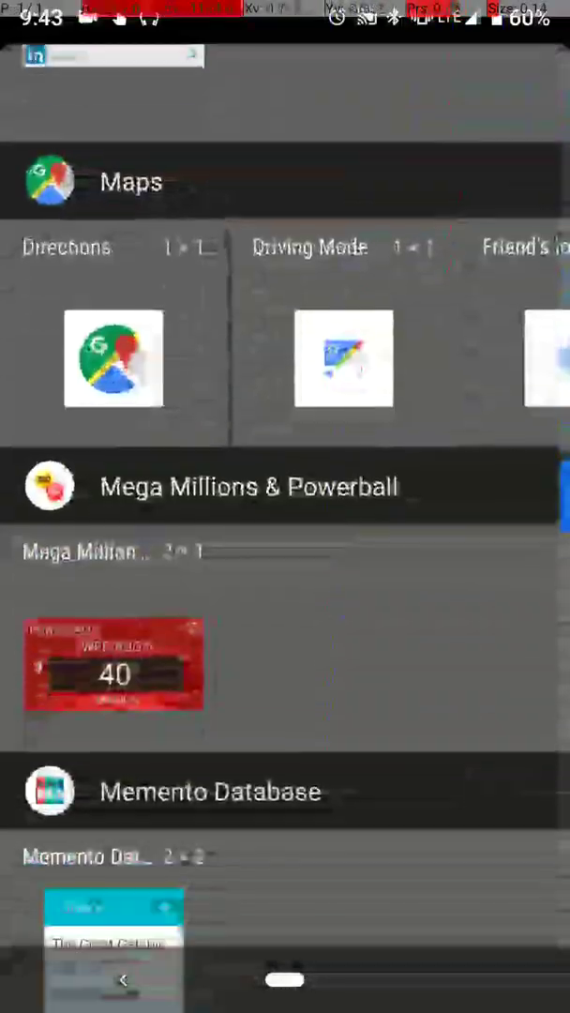
{"action": "scroll", "scroll_direction": "down", "scroll_amount": 3}
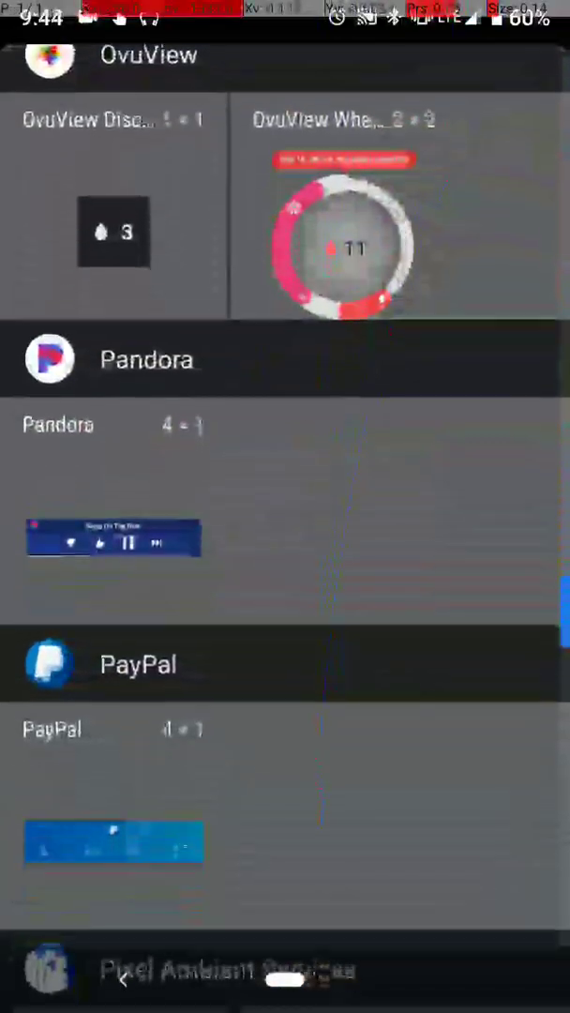